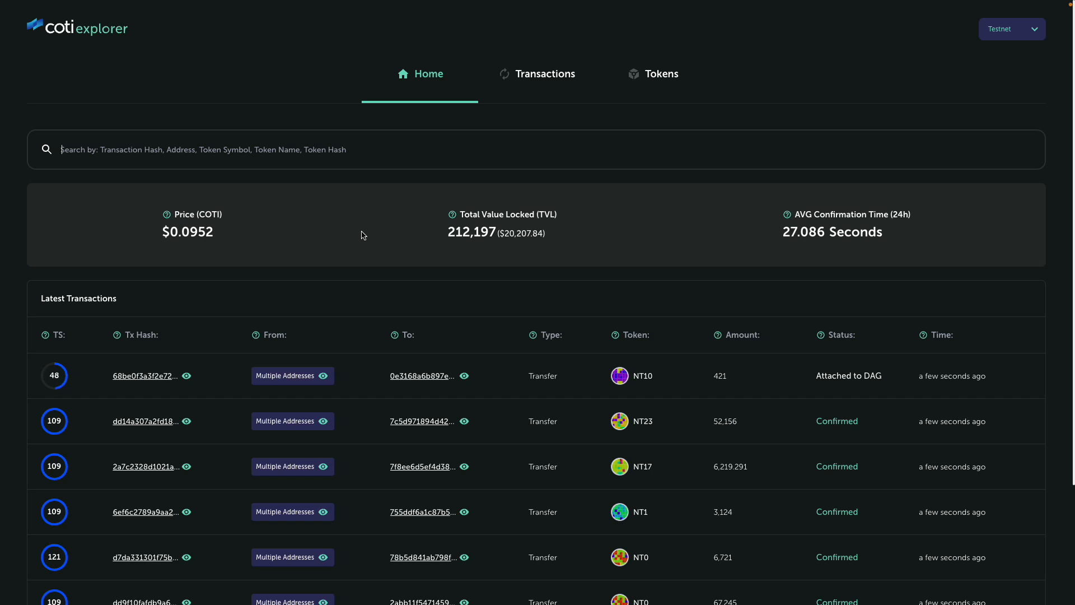
pyautogui.moveTo(657, 242)
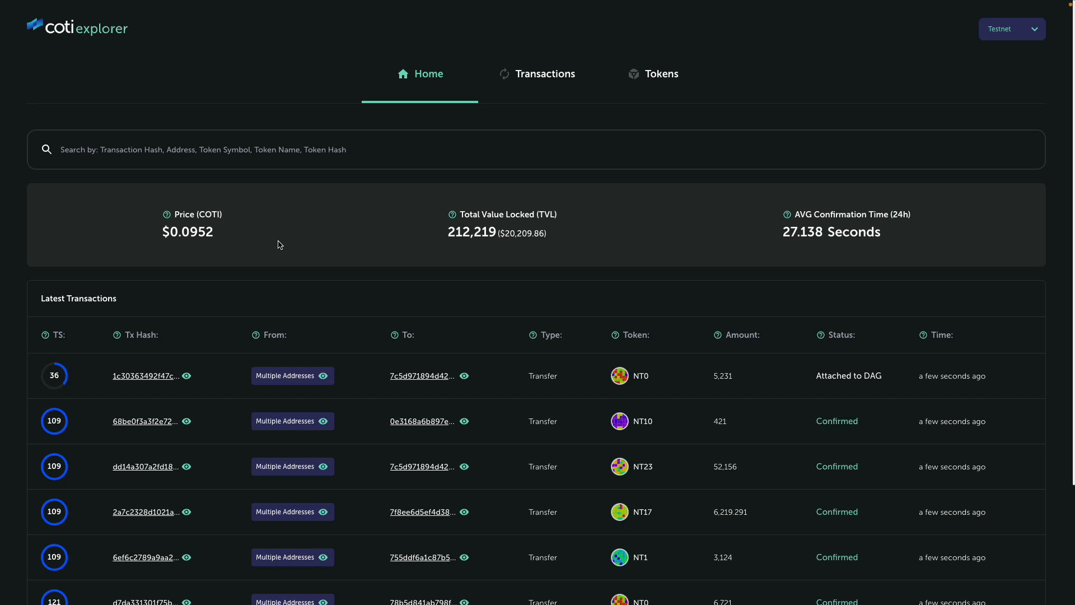
pyautogui.moveTo(384, 246)
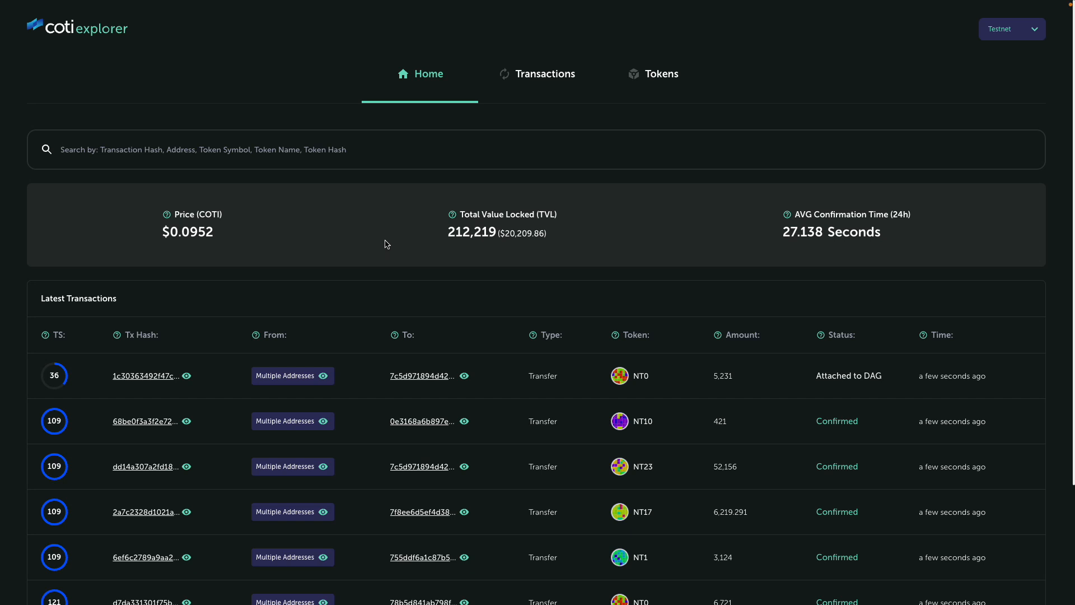
# Step: Show the wallet's My Tokens list with each token's supply
pyautogui.scroll(-3)
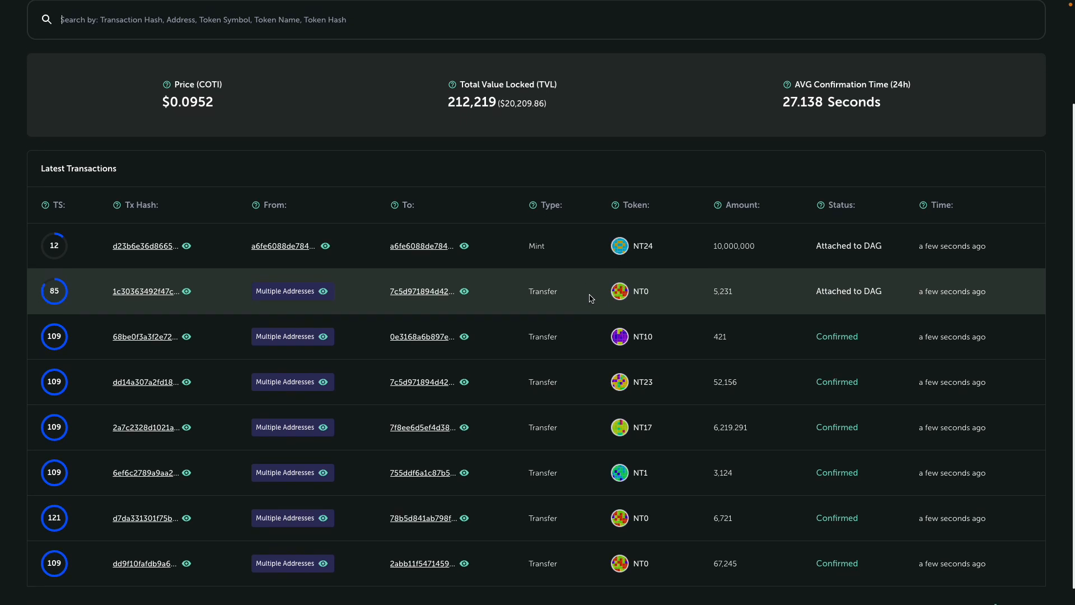
pyautogui.scroll(-3)
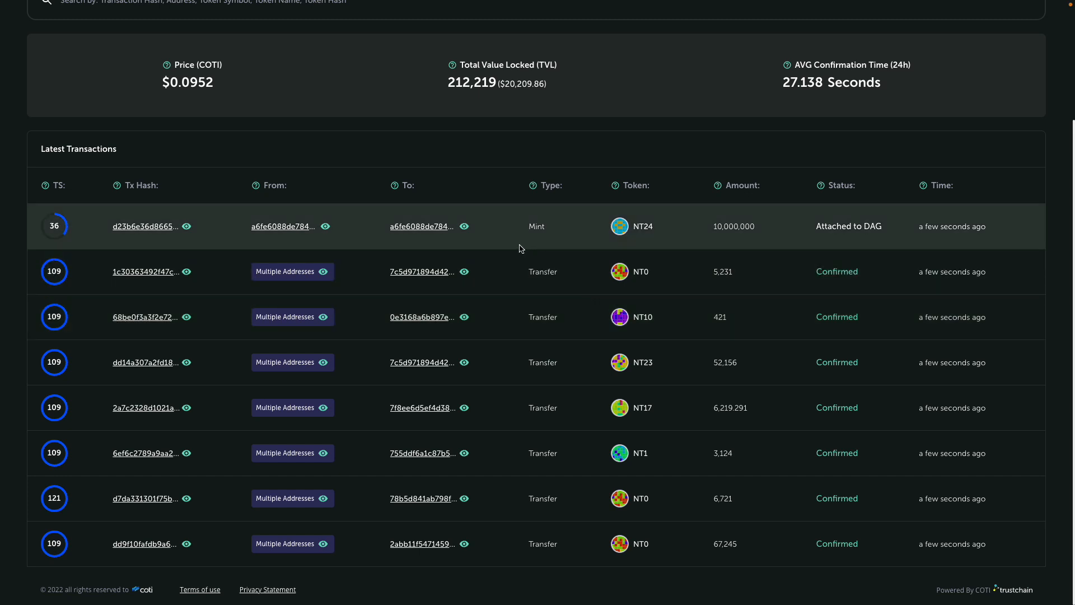
pyautogui.moveTo(669, 250)
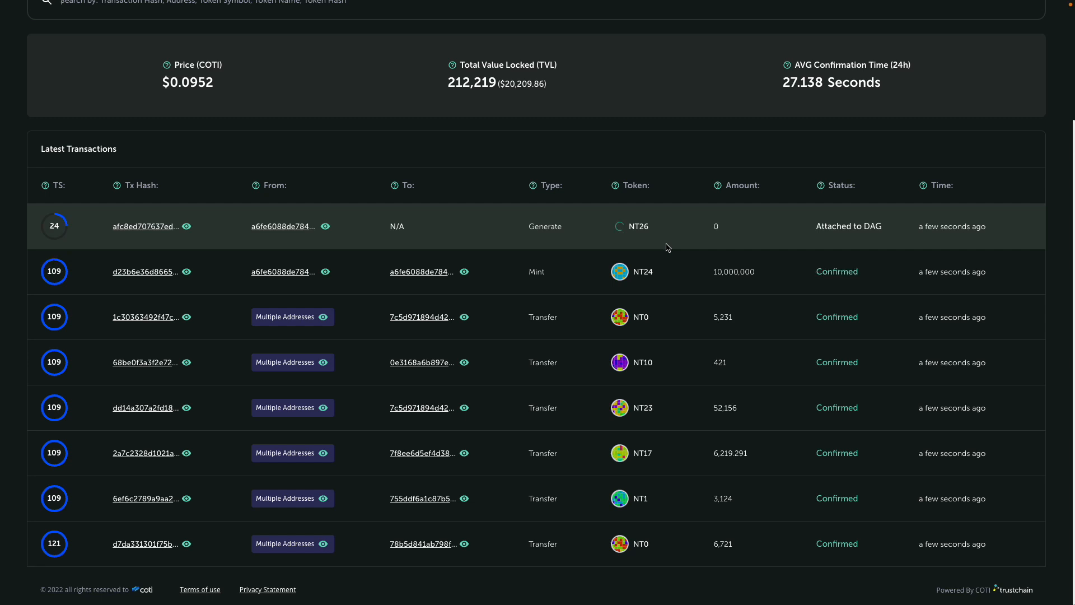
pyautogui.moveTo(531, 242)
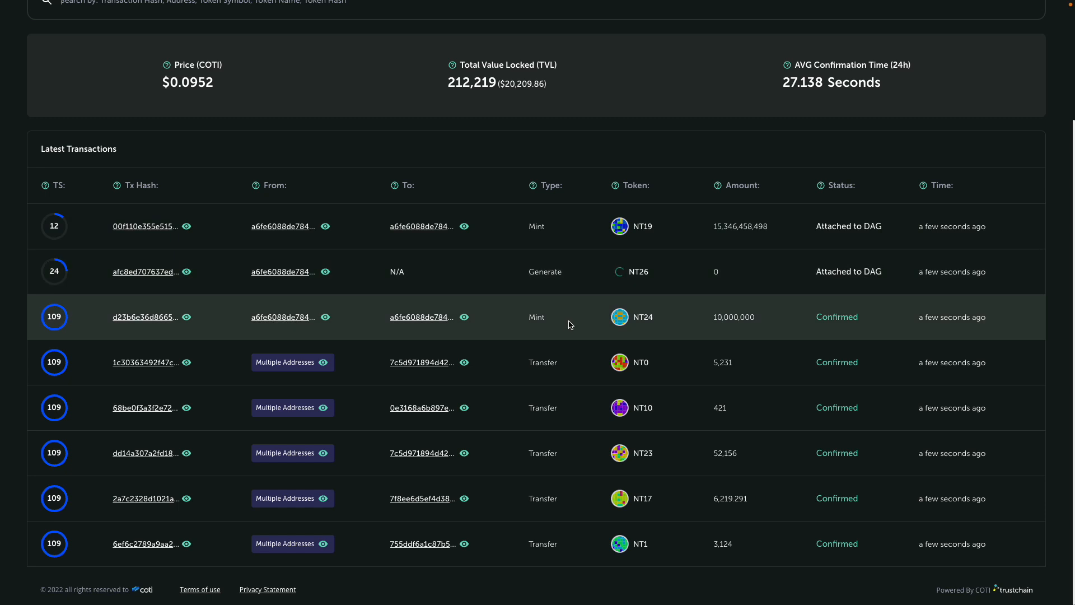
pyautogui.moveTo(568, 375)
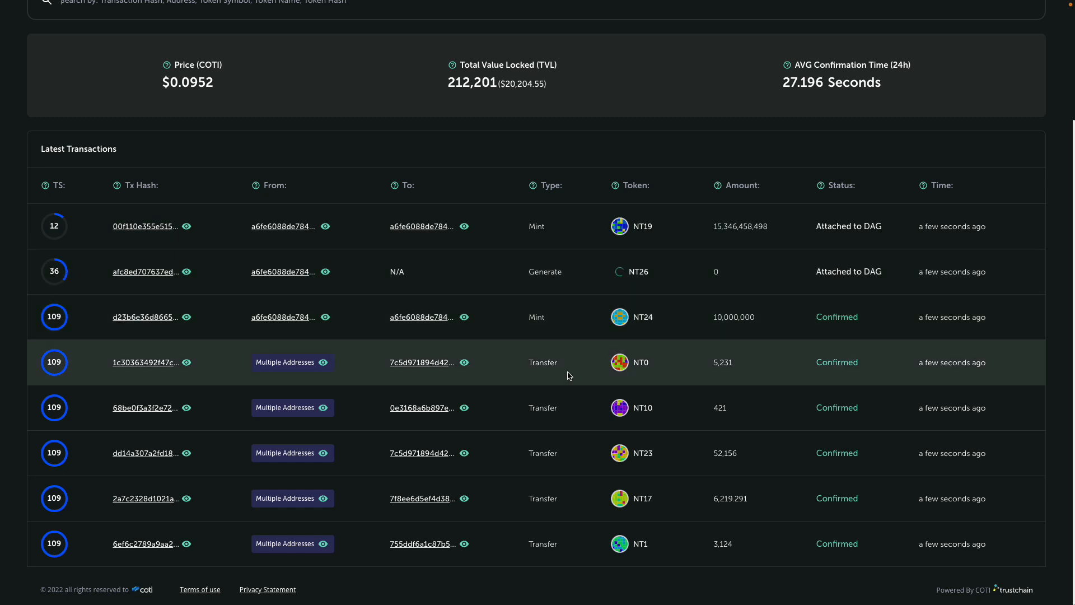
pyautogui.moveTo(642, 236)
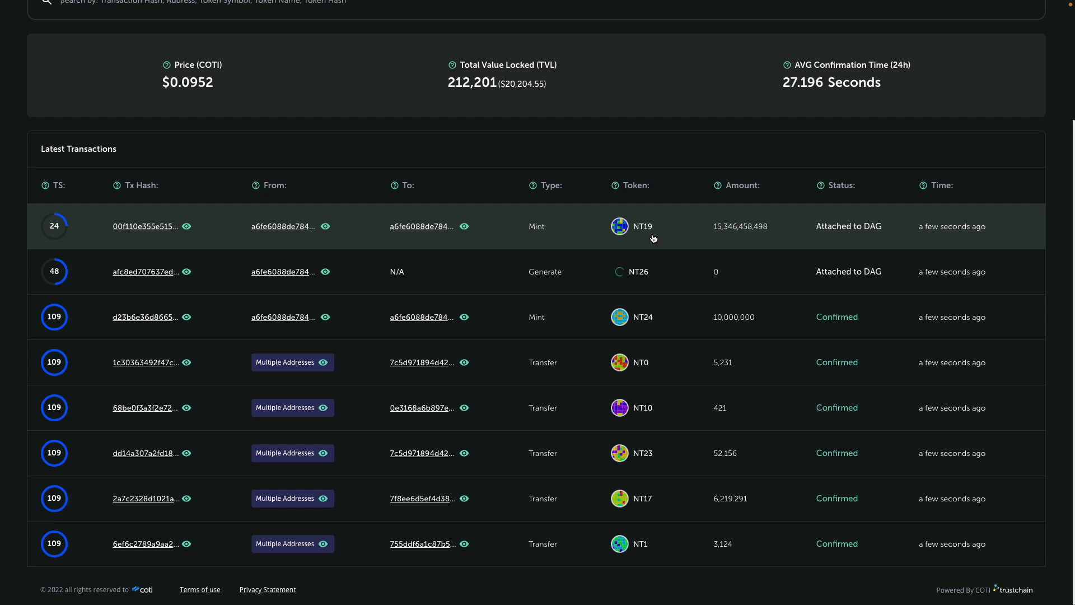
pyautogui.scroll(3)
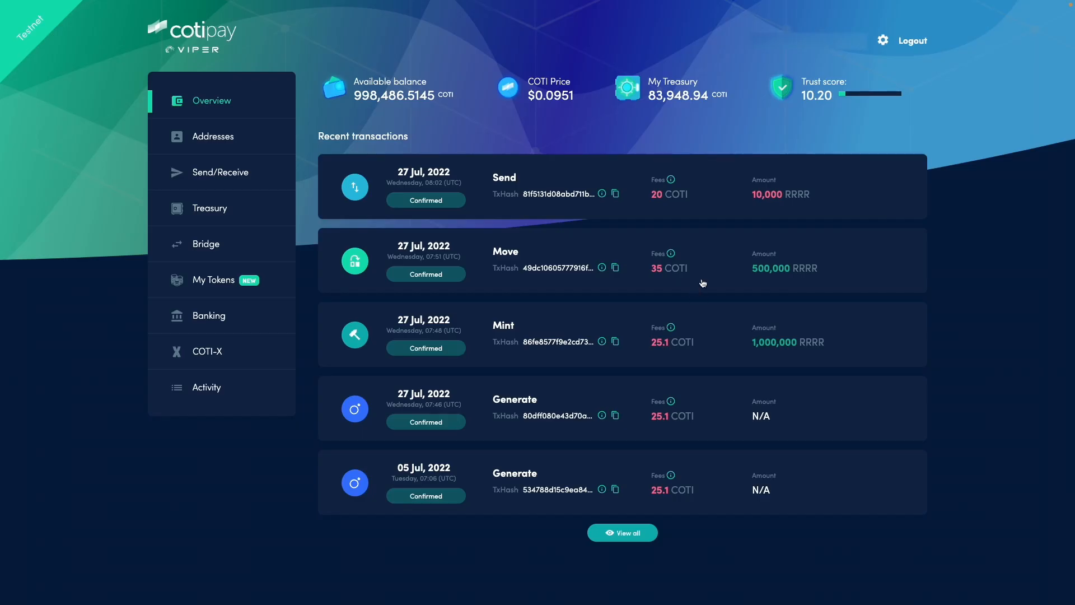
pyautogui.moveTo(213, 280)
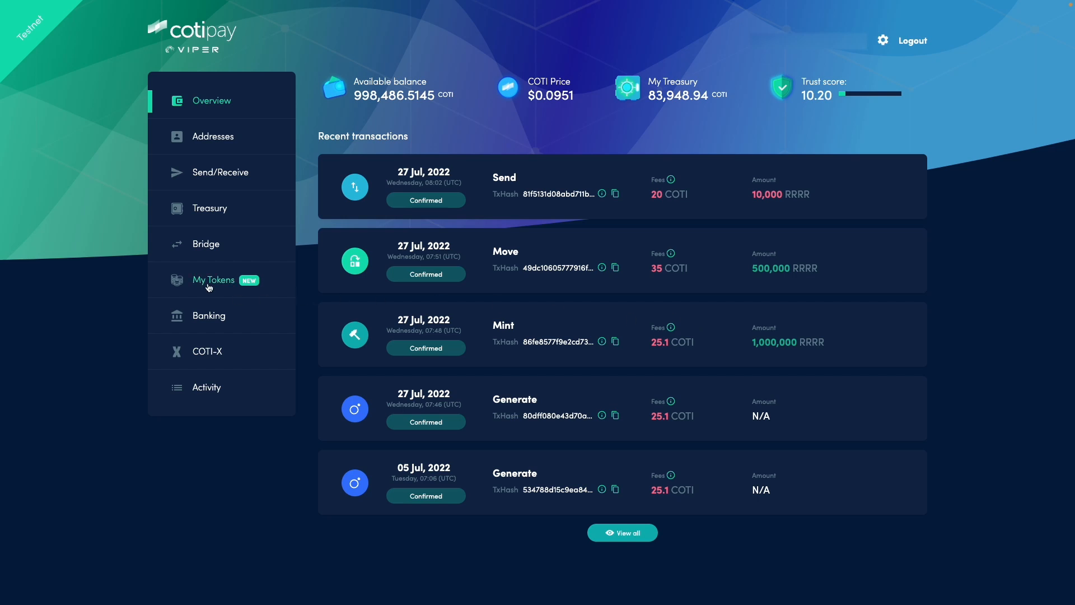
pyautogui.click(213, 280)
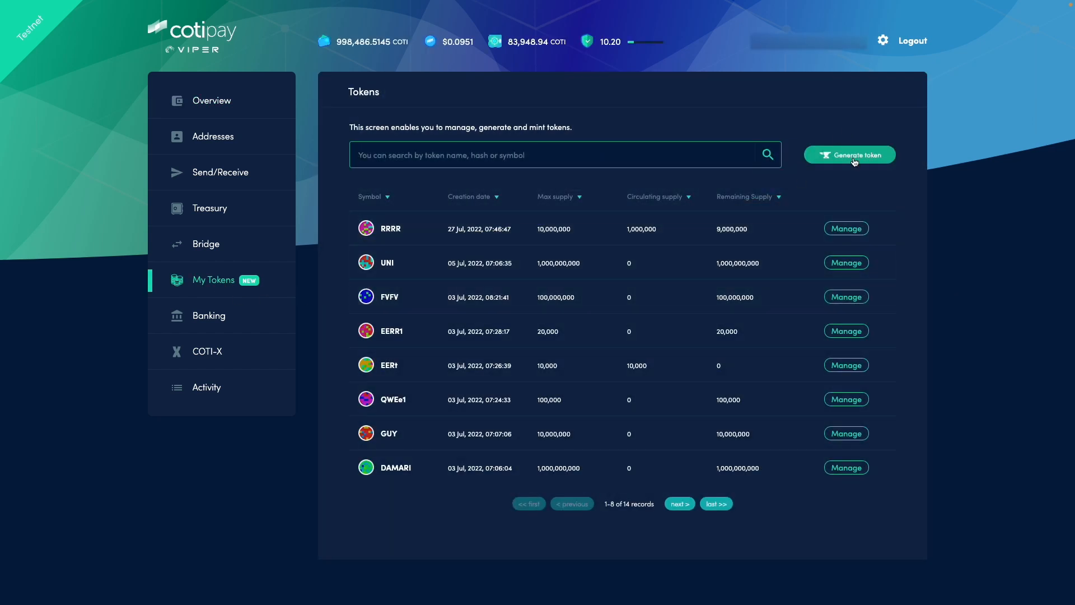
# Step: Start a new token named Green with symbol GGGG and supply 10,000,000
pyautogui.click(849, 154)
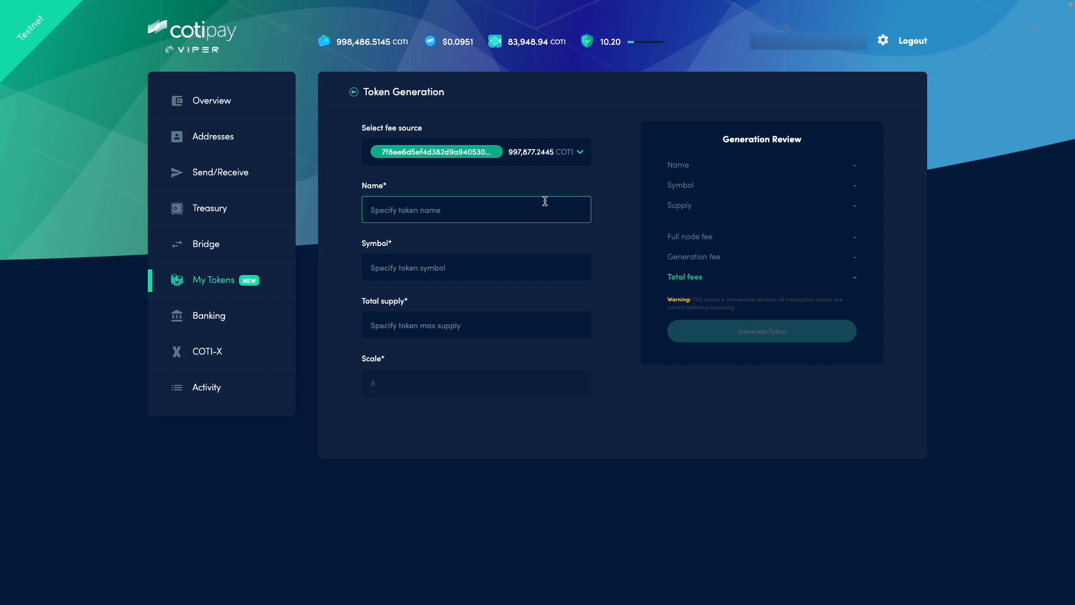
pyautogui.write('Green')
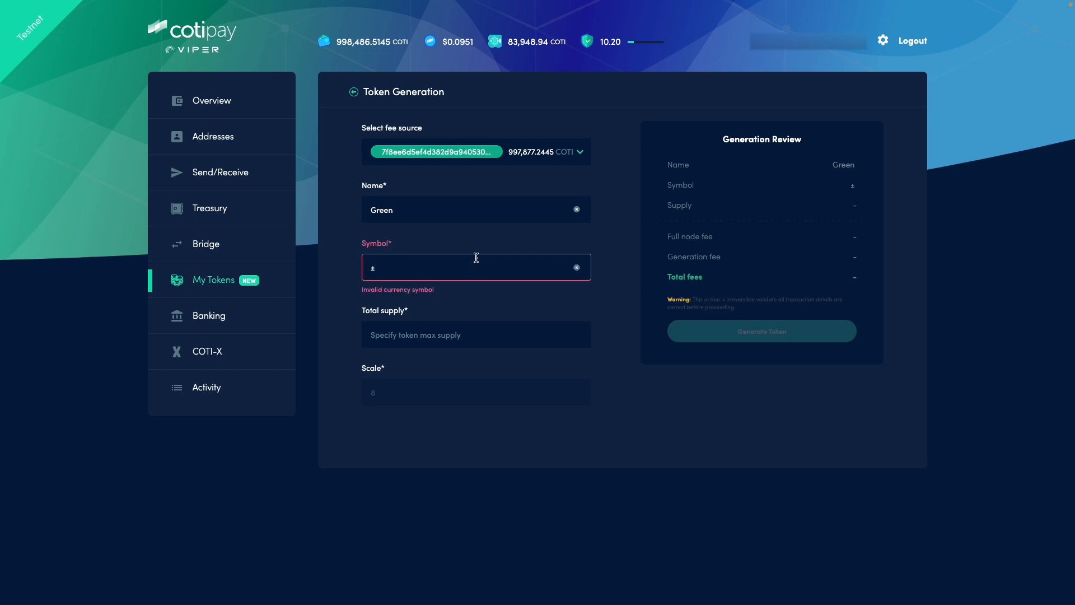
pyautogui.write('G')
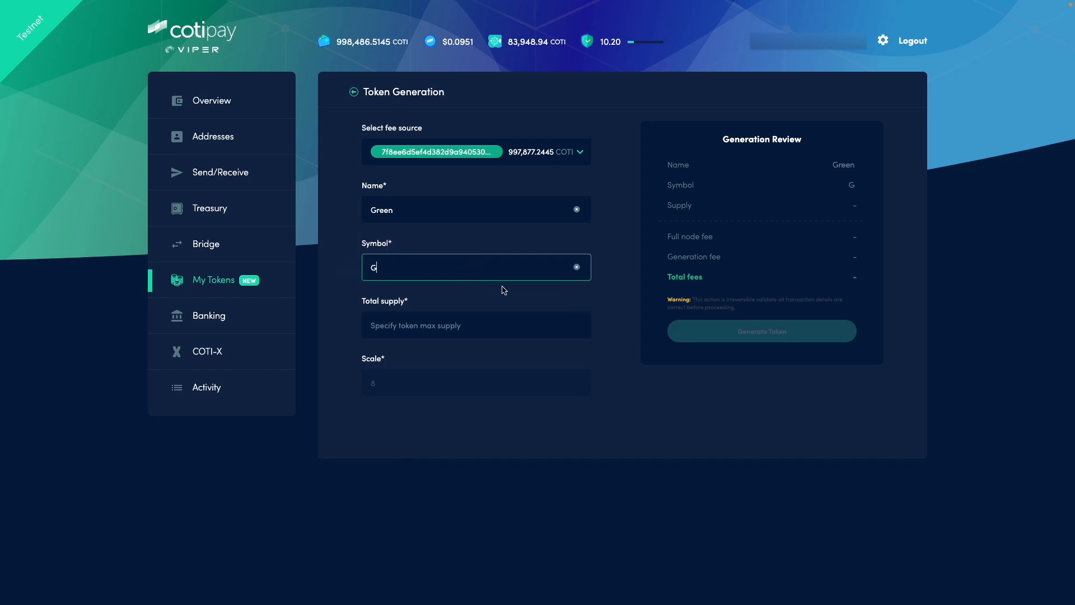
pyautogui.write('GGG')
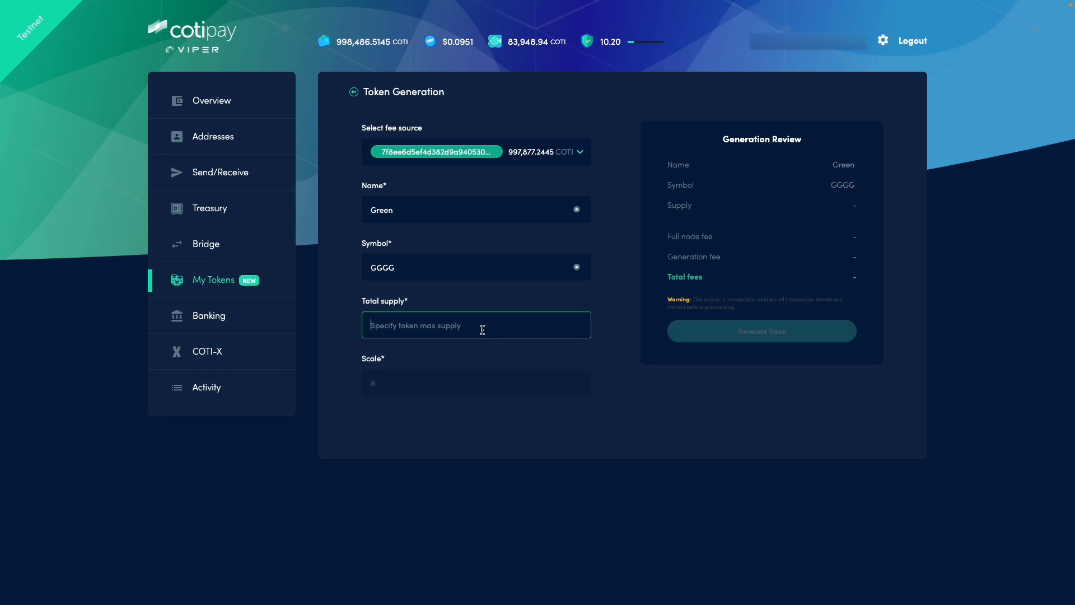
pyautogui.write('10')
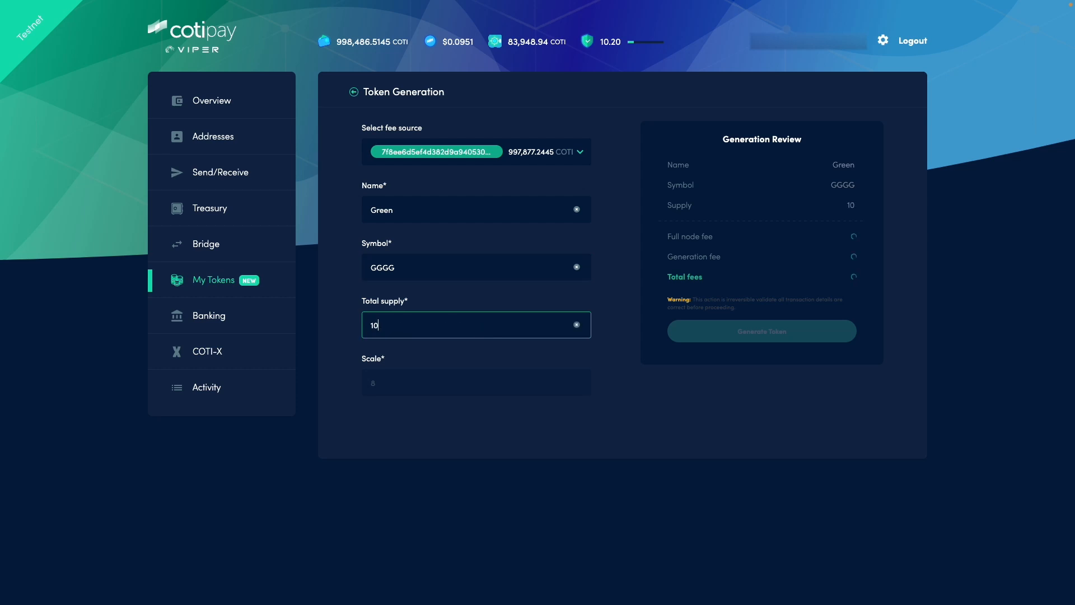
pyautogui.write('1,000,000')
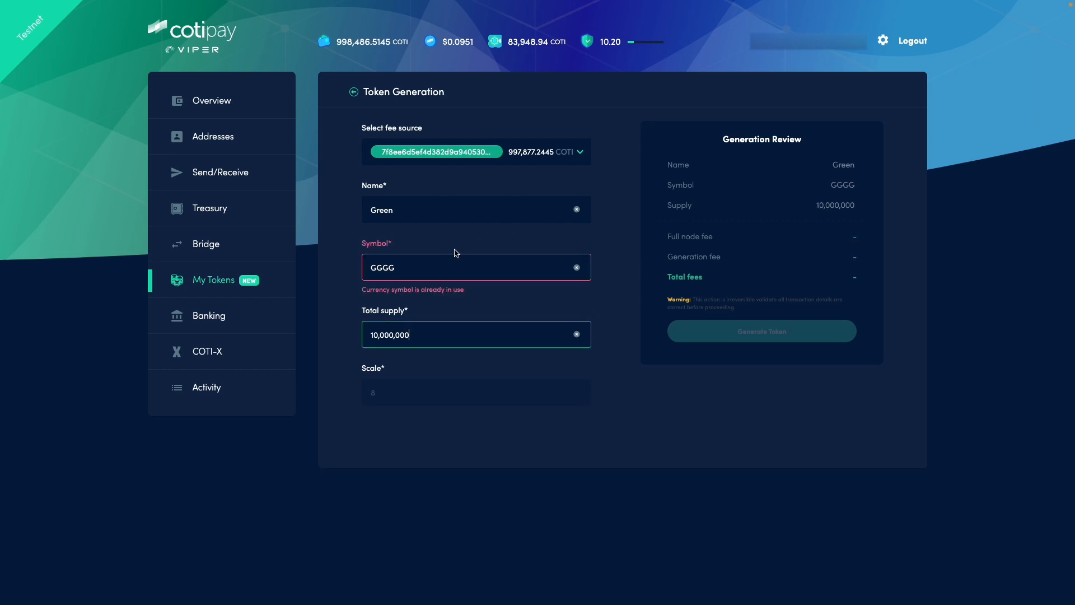
# Step: Replace the taken symbol with LLLL, generate the token and copy its transaction hash
pyautogui.doubleClick(382, 266)
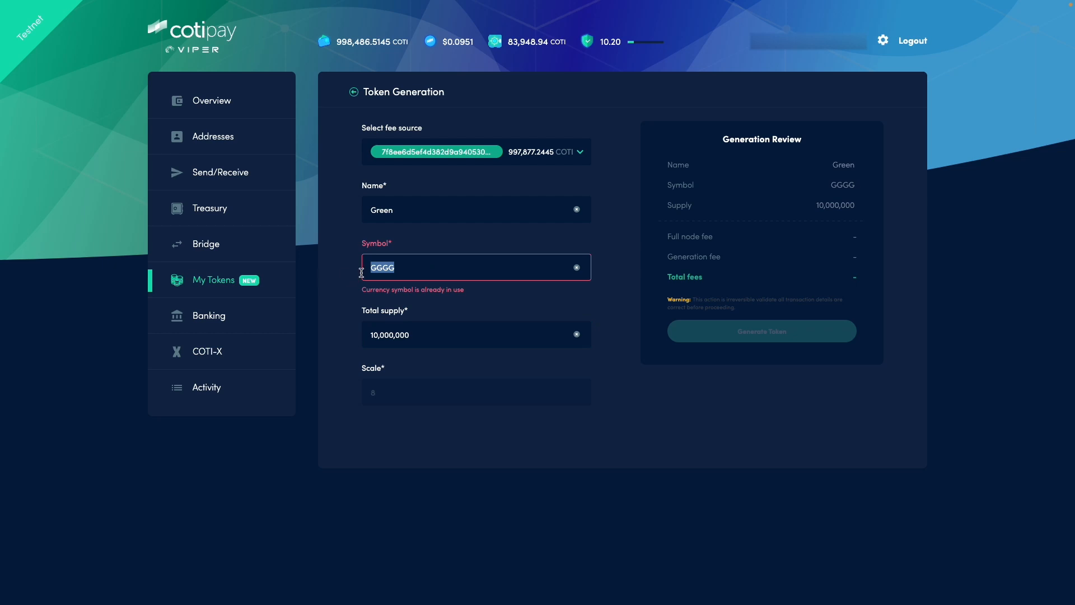
pyautogui.write('LLLL')
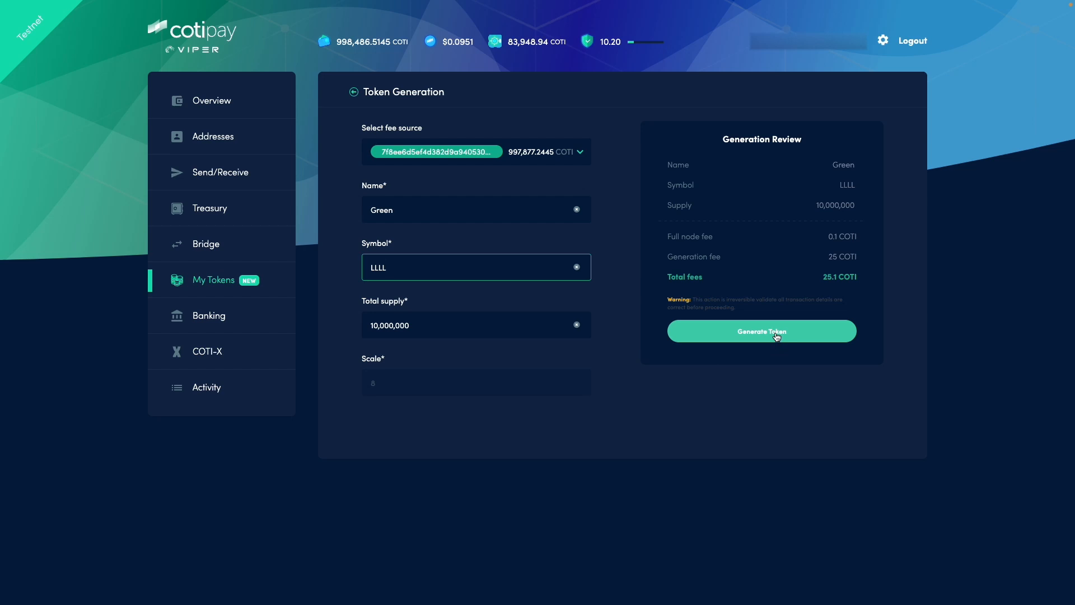
pyautogui.click(761, 331)
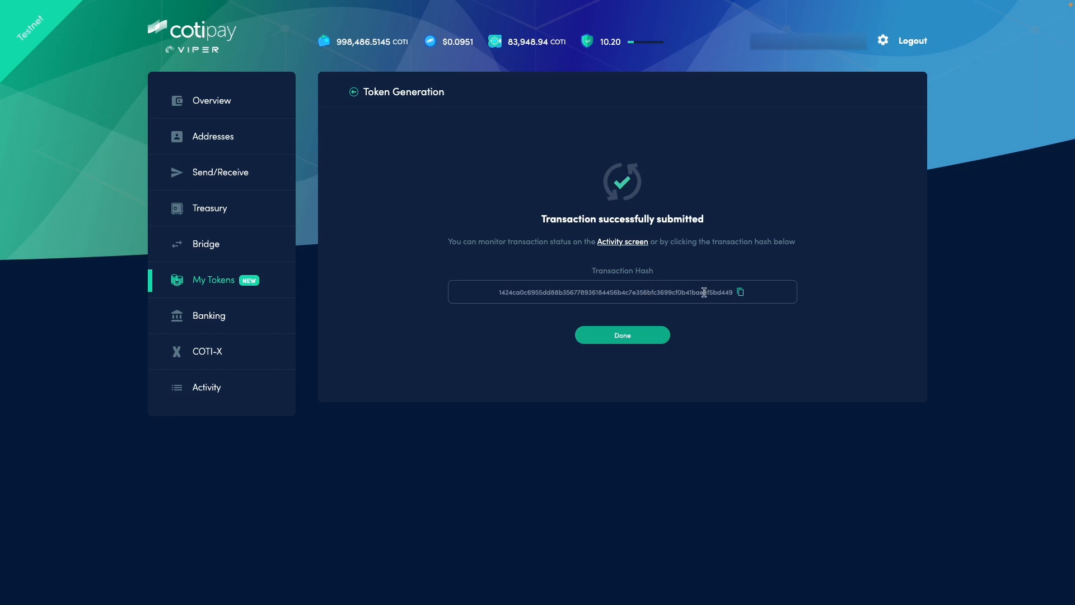
pyautogui.click(740, 292)
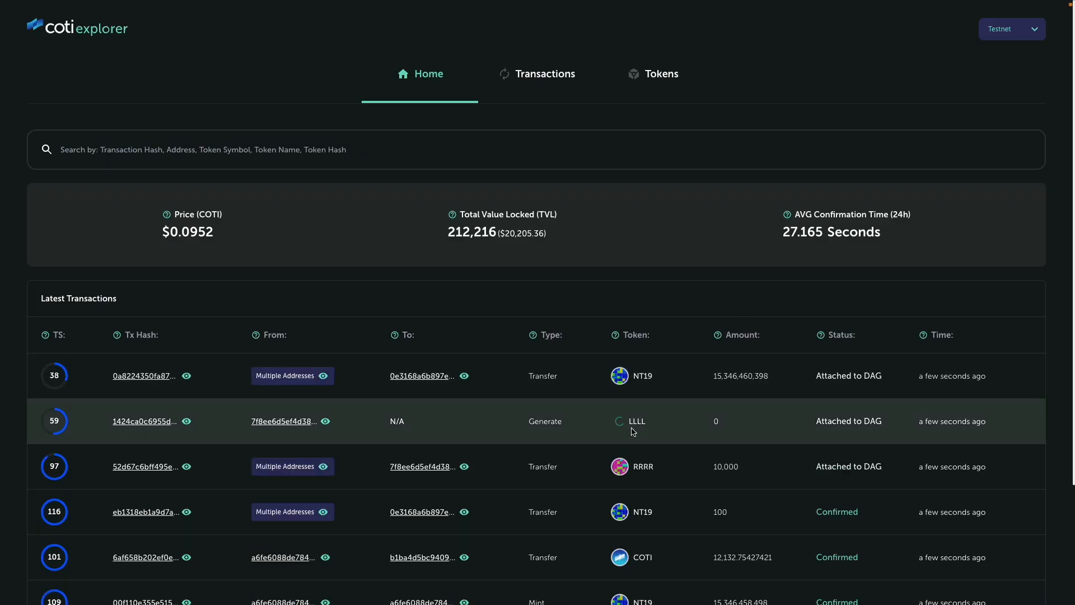
pyautogui.moveTo(552, 423)
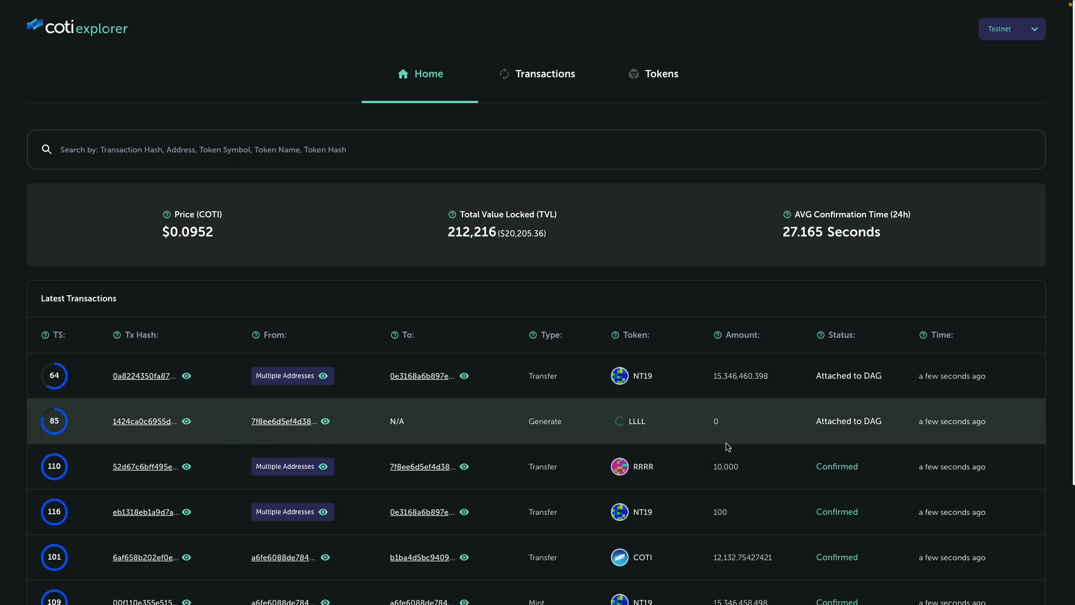
pyautogui.moveTo(725, 425)
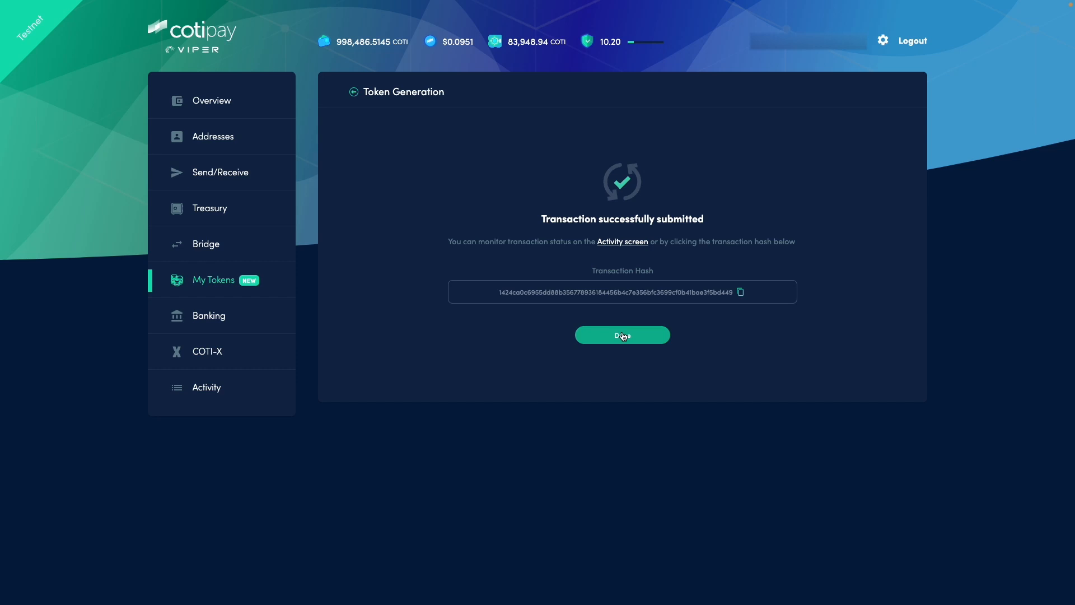
# Step: Return to the token list showing LLLL with 10,000,000 max supply
pyautogui.click(621, 335)
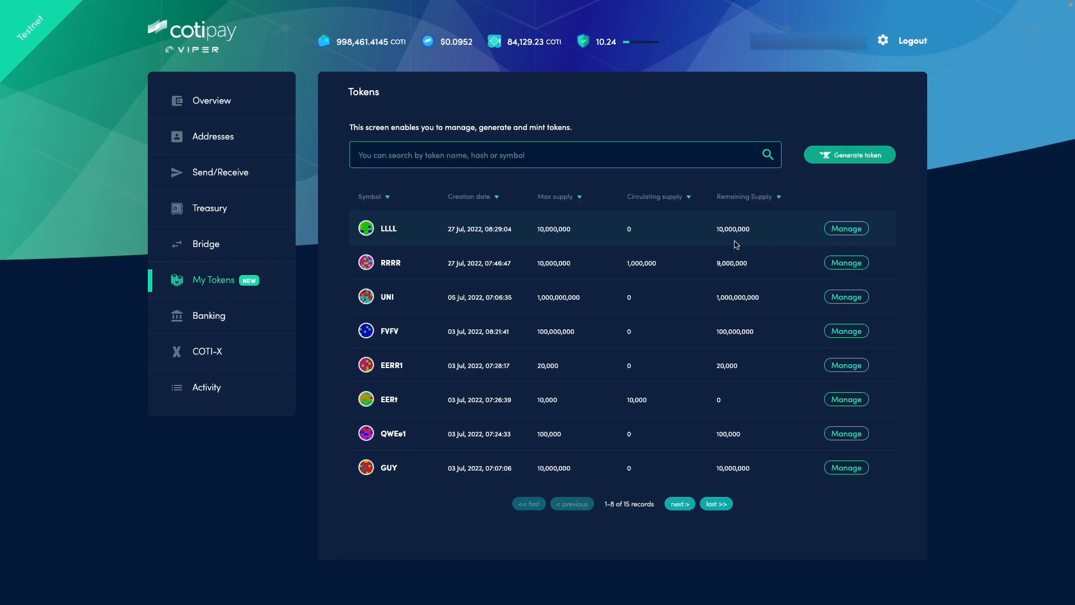
pyautogui.moveTo(715, 242)
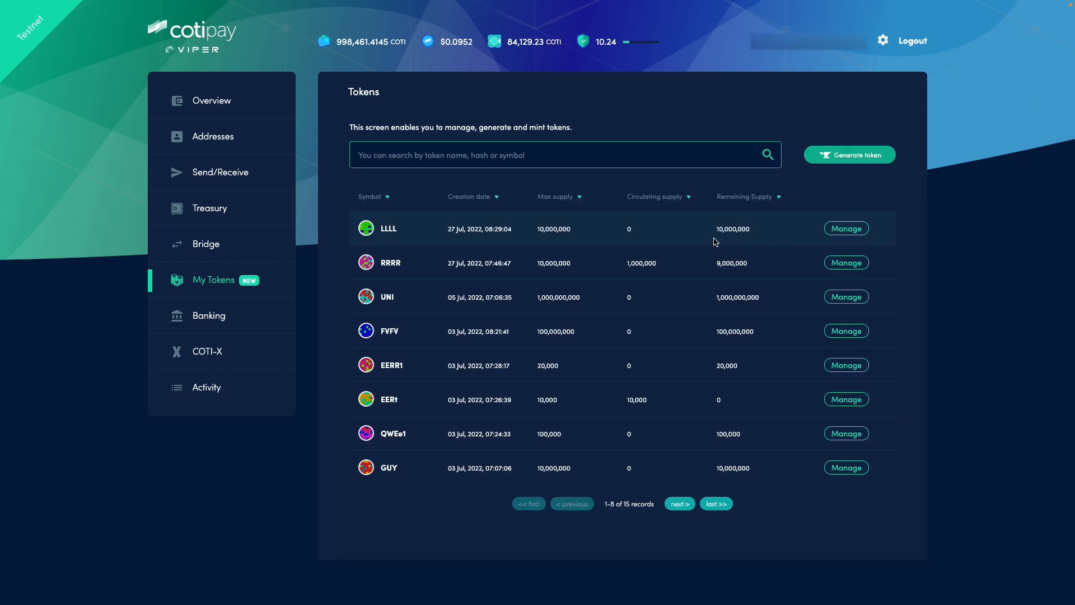
pyautogui.moveTo(640, 237)
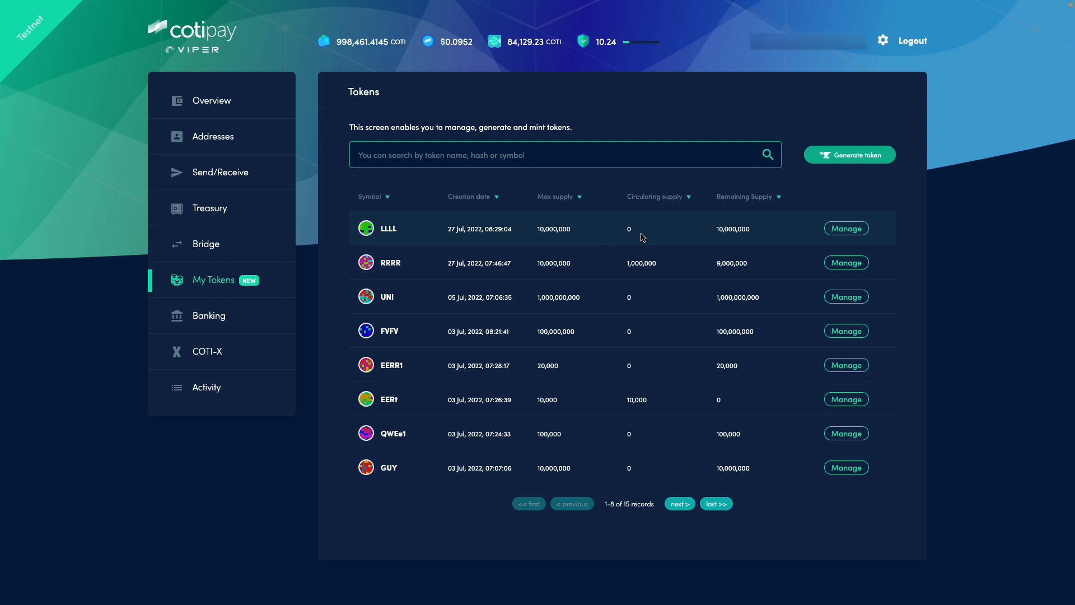
pyautogui.moveTo(746, 239)
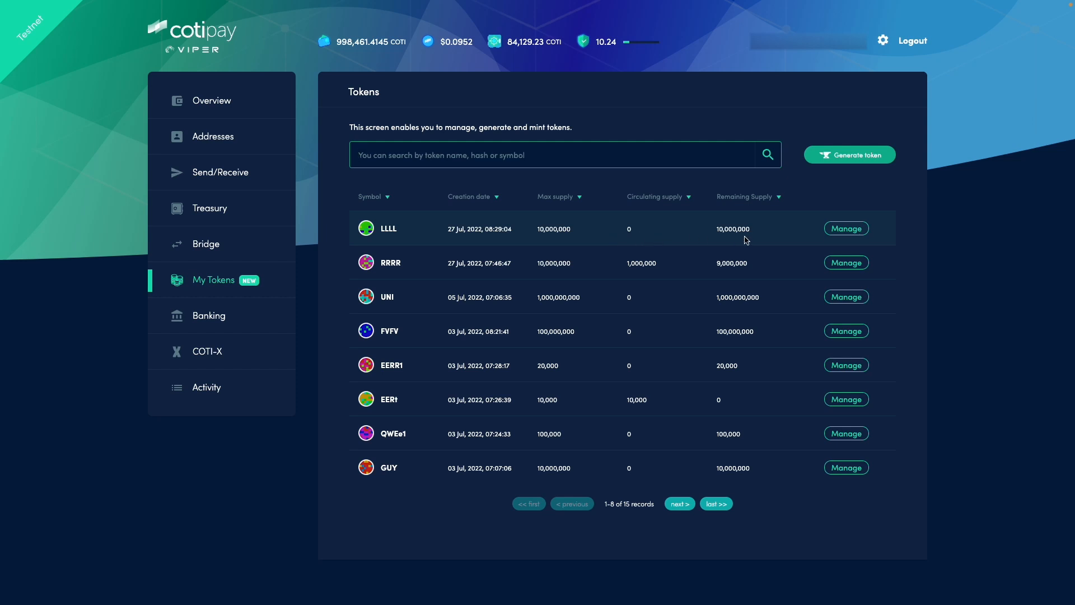
pyautogui.moveTo(731, 242)
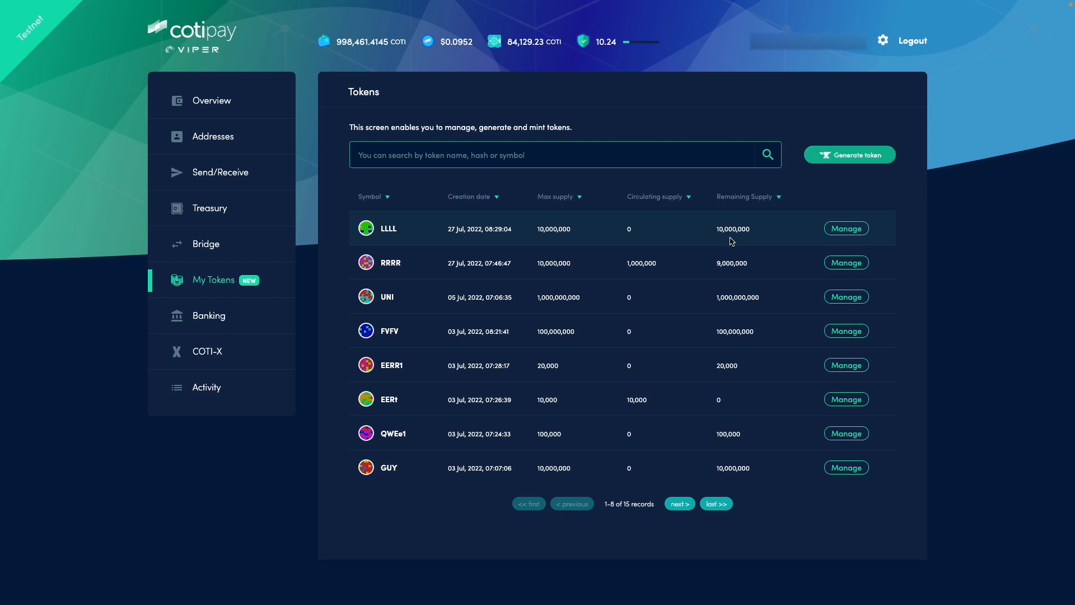
pyautogui.moveTo(552, 244)
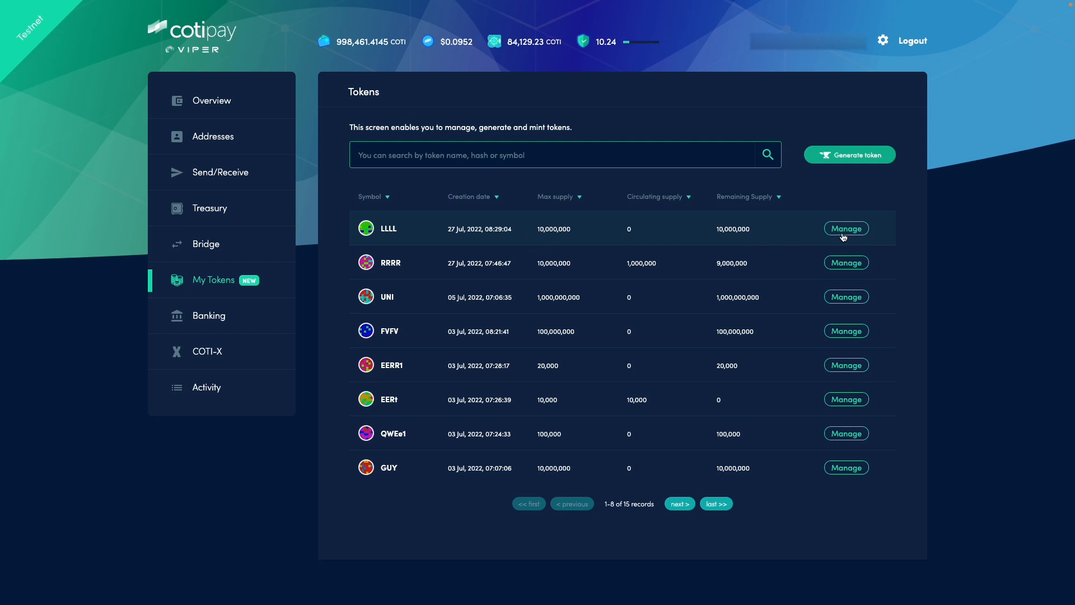
# Step: Prepare a mint of 1,000,000 LLLL with the pasted receiving address
pyautogui.click(846, 229)
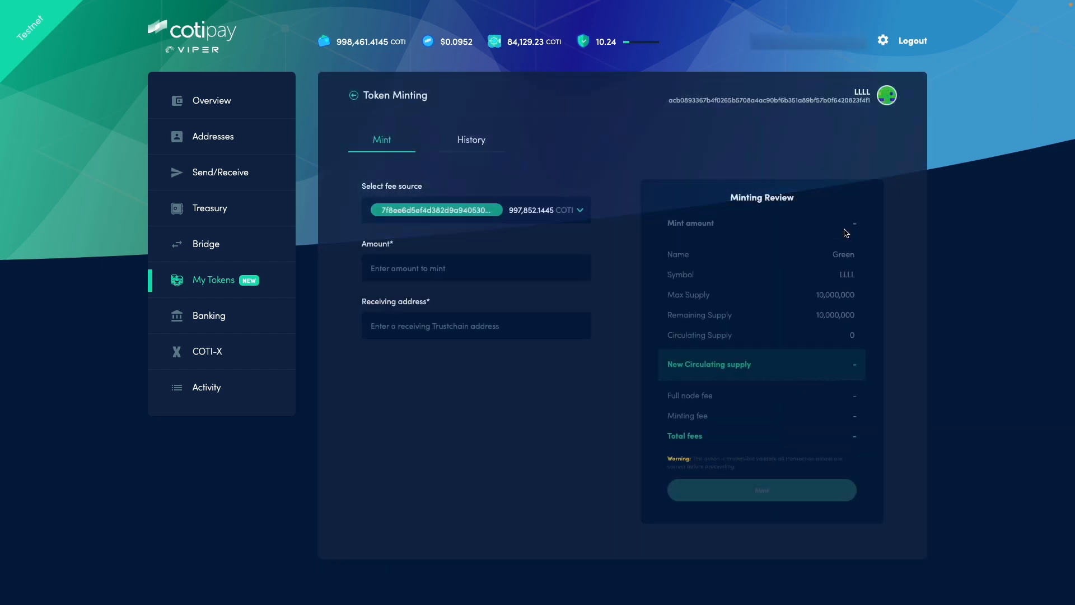
pyautogui.click(476, 267)
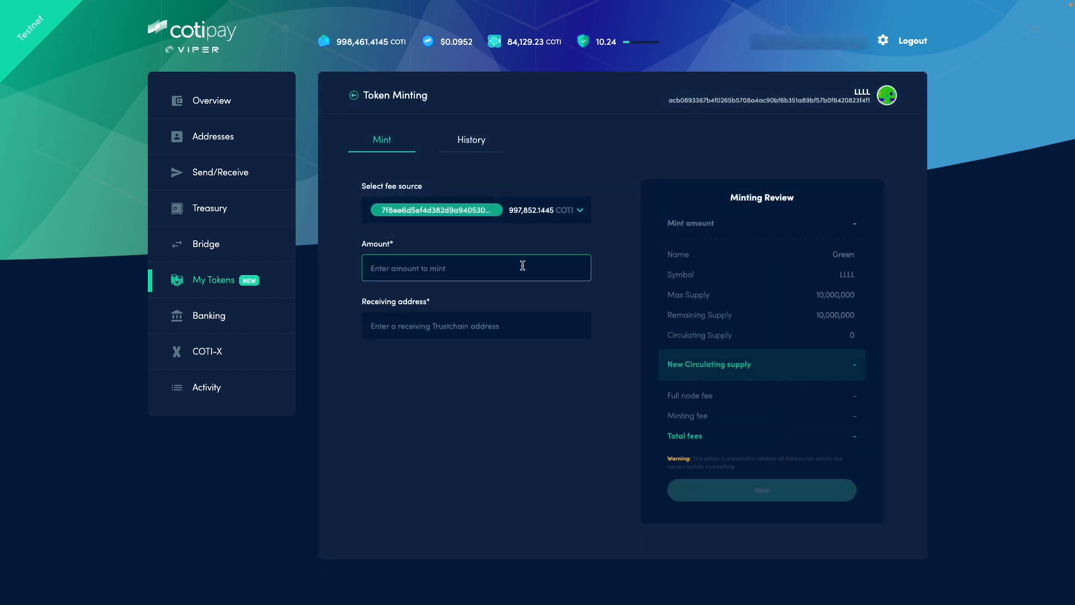
pyautogui.write('1,000,000')
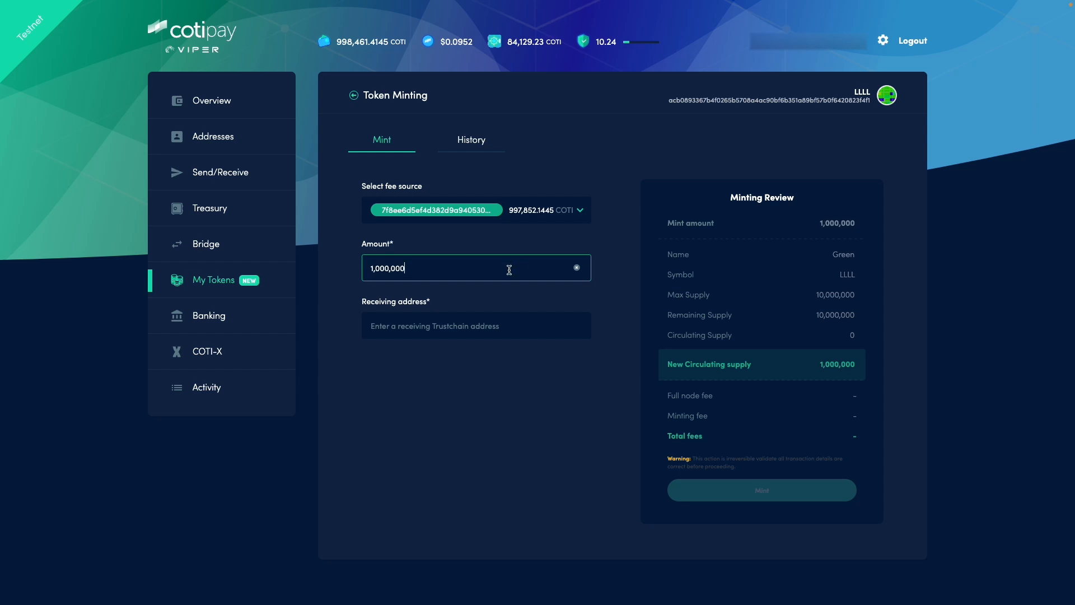
pyautogui.click(475, 325)
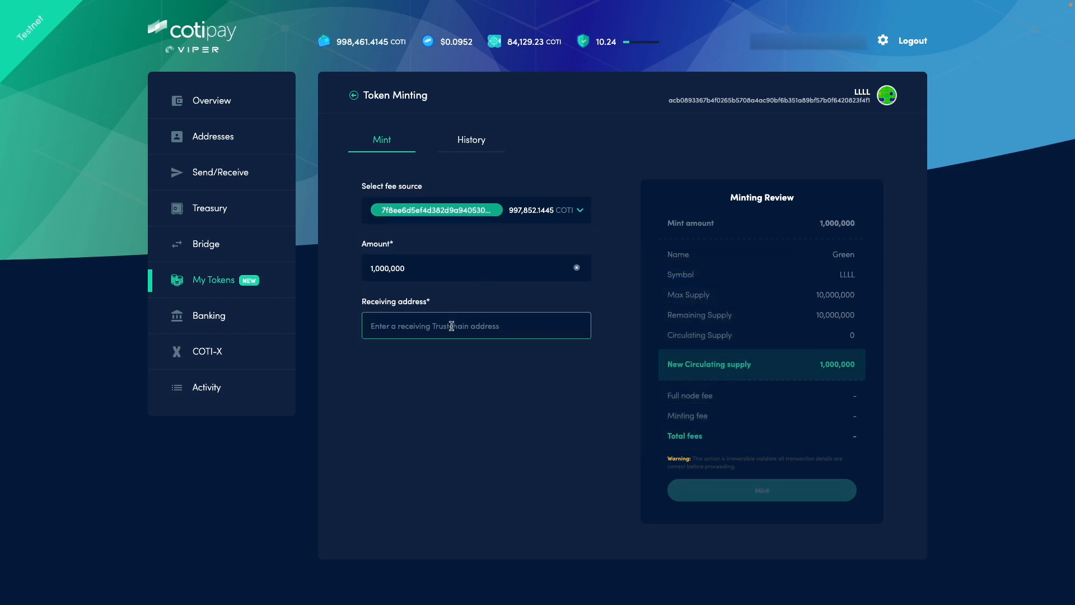
pyautogui.rightClick(476, 325)
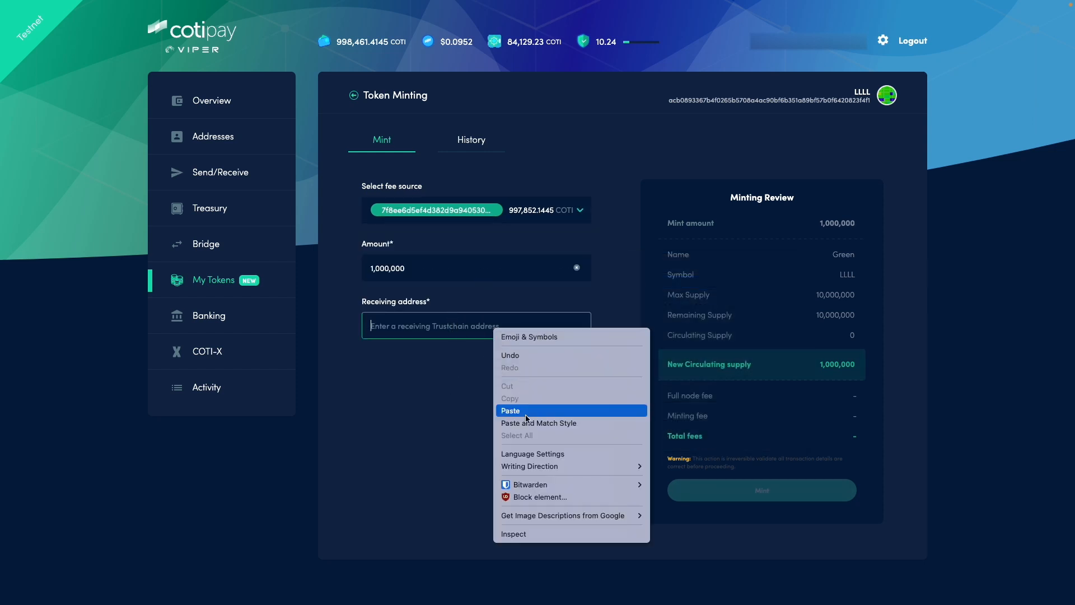
pyautogui.click(510, 409)
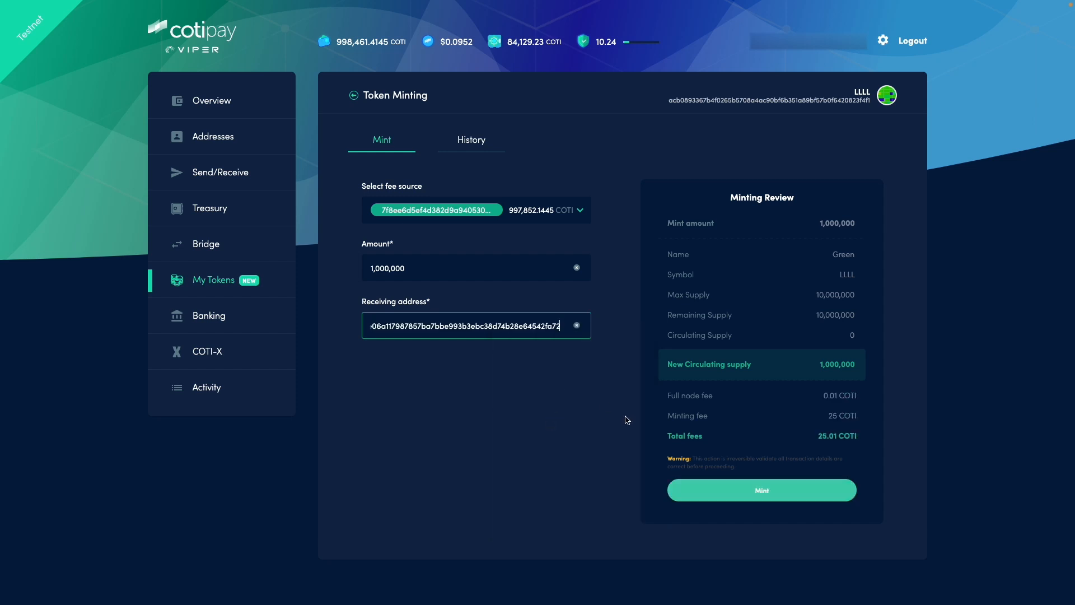
# Step: Submit the LLLL mint and copy its transaction hash
pyautogui.click(761, 489)
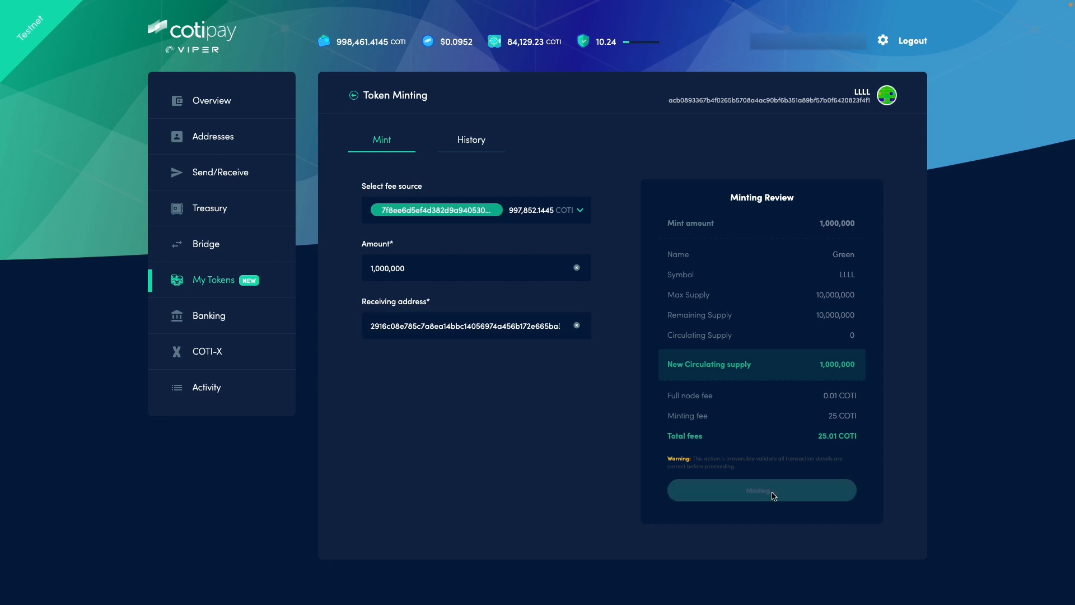
pyautogui.click(761, 489)
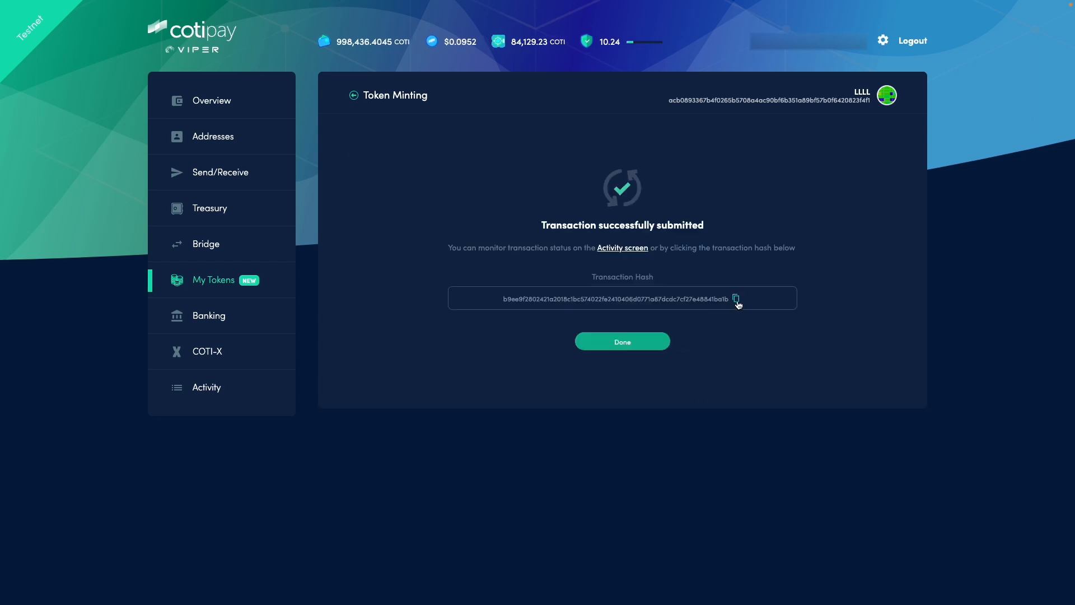
pyautogui.click(736, 298)
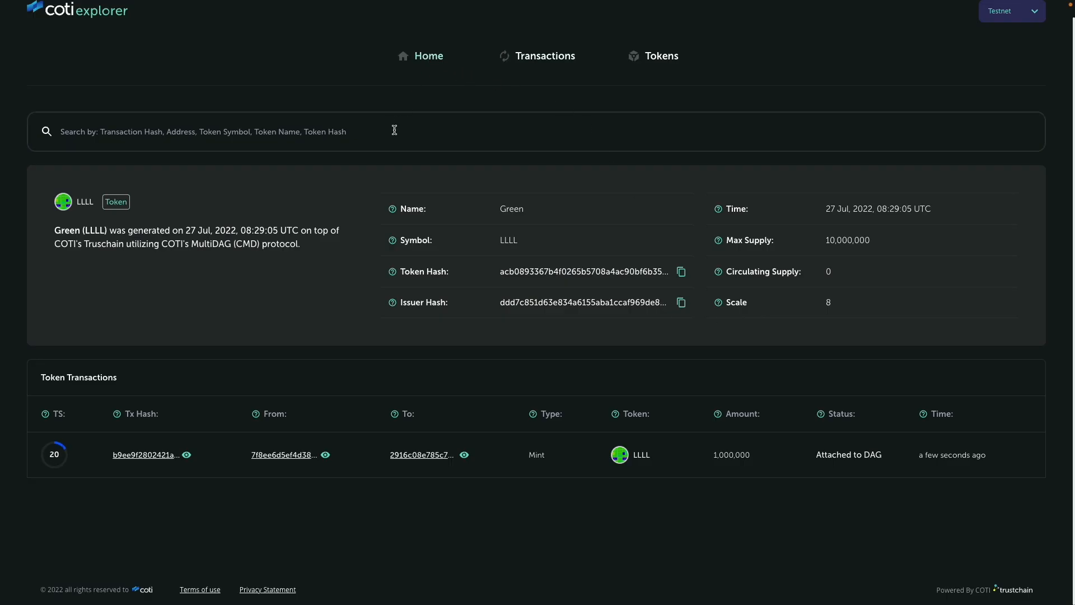
# Step: View the 1,000,000 LLLL mint transaction details and its Confirmed status
pyautogui.click(428, 56)
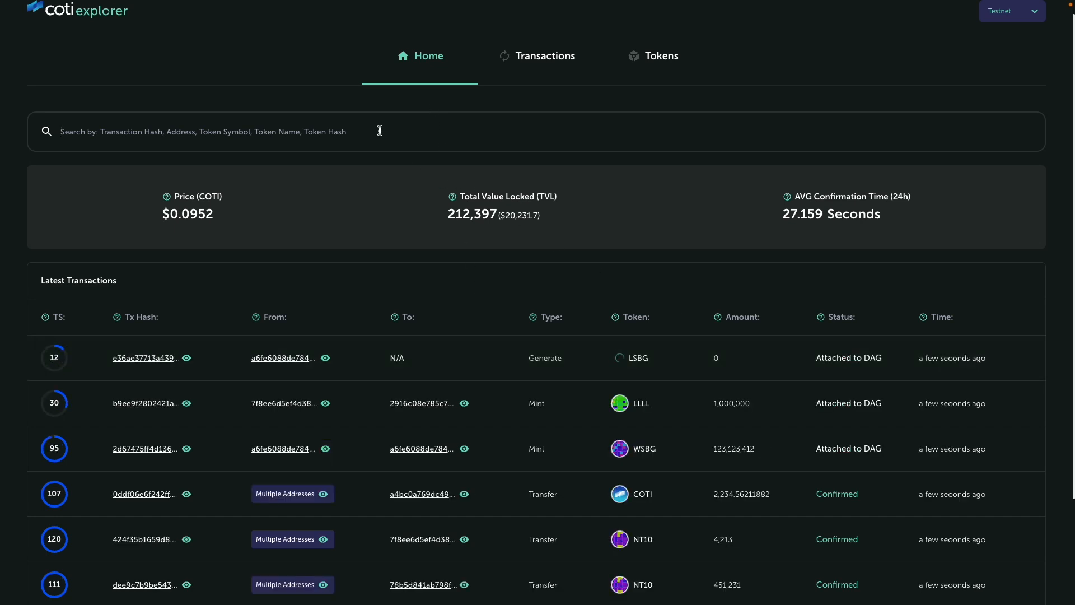
pyautogui.write('√')
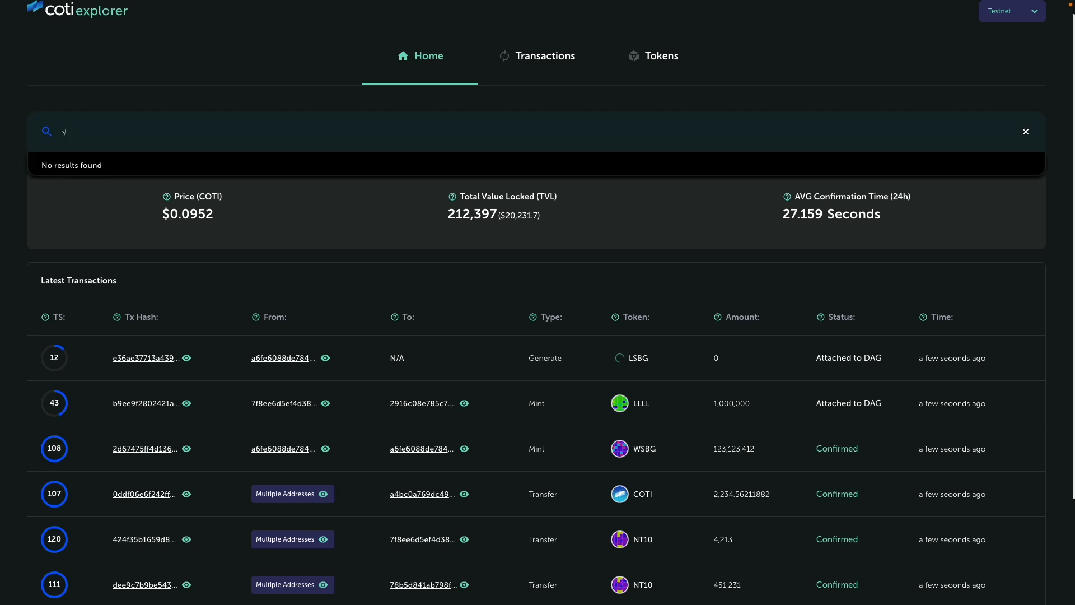
pyautogui.click(1025, 131)
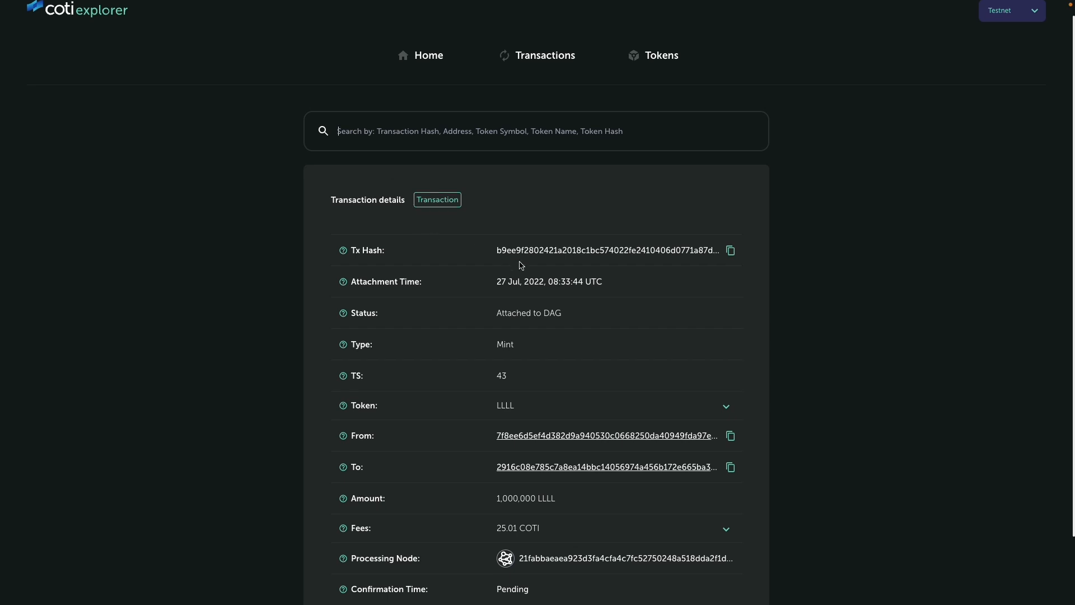
pyautogui.scroll(-3)
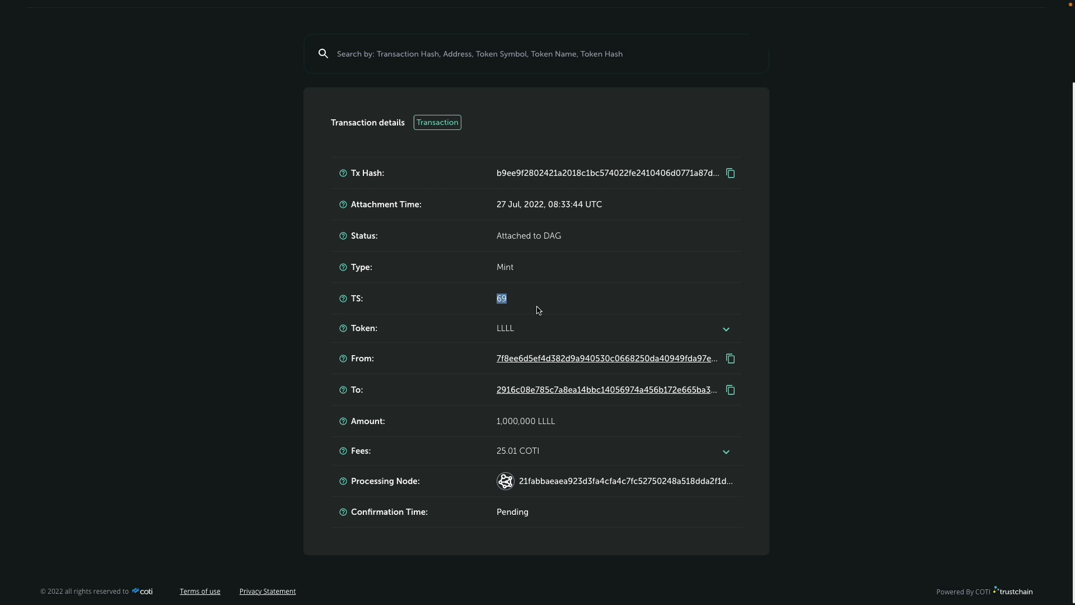
pyautogui.moveTo(602, 311)
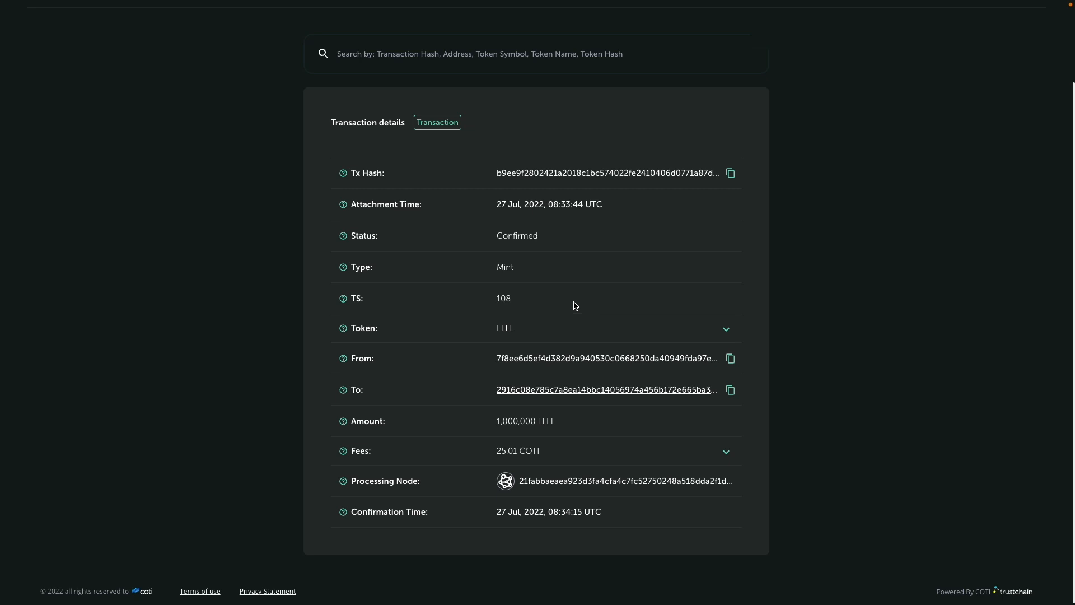
pyautogui.moveTo(515, 303)
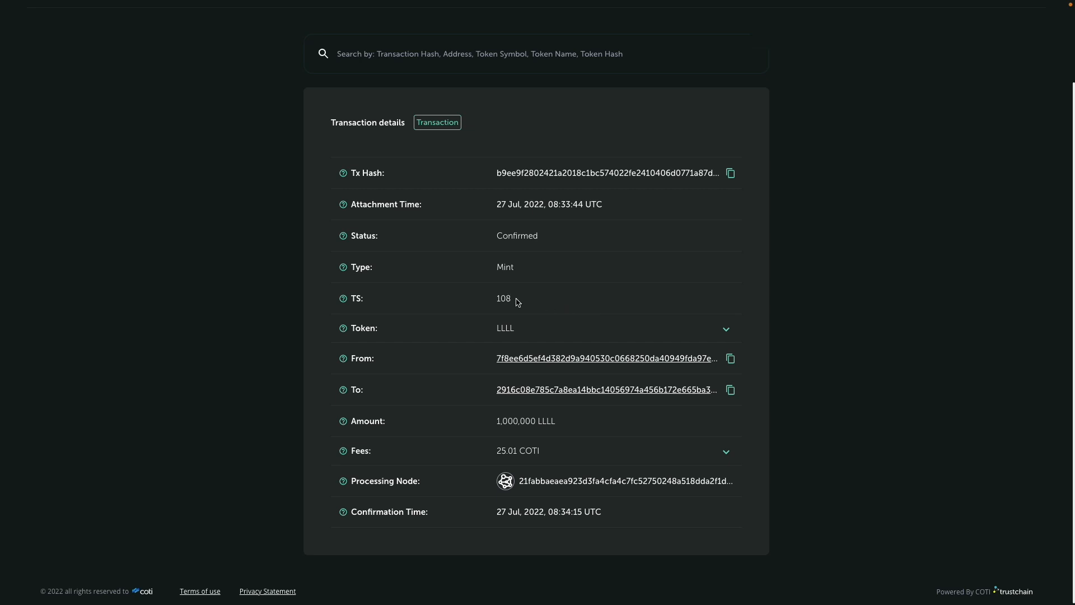
pyautogui.doubleClick(517, 235)
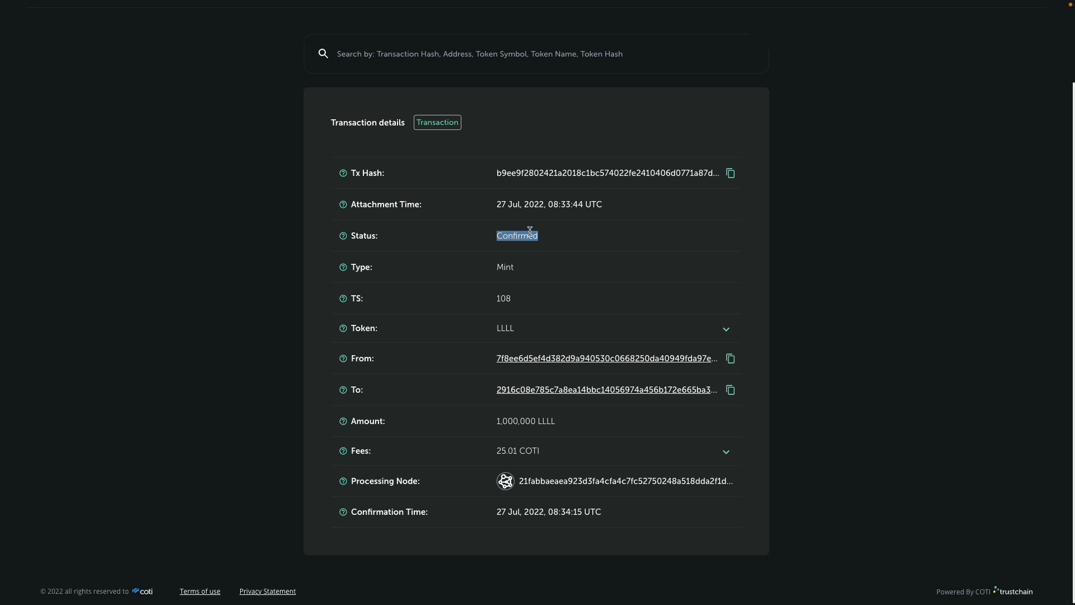
pyautogui.moveTo(554, 242)
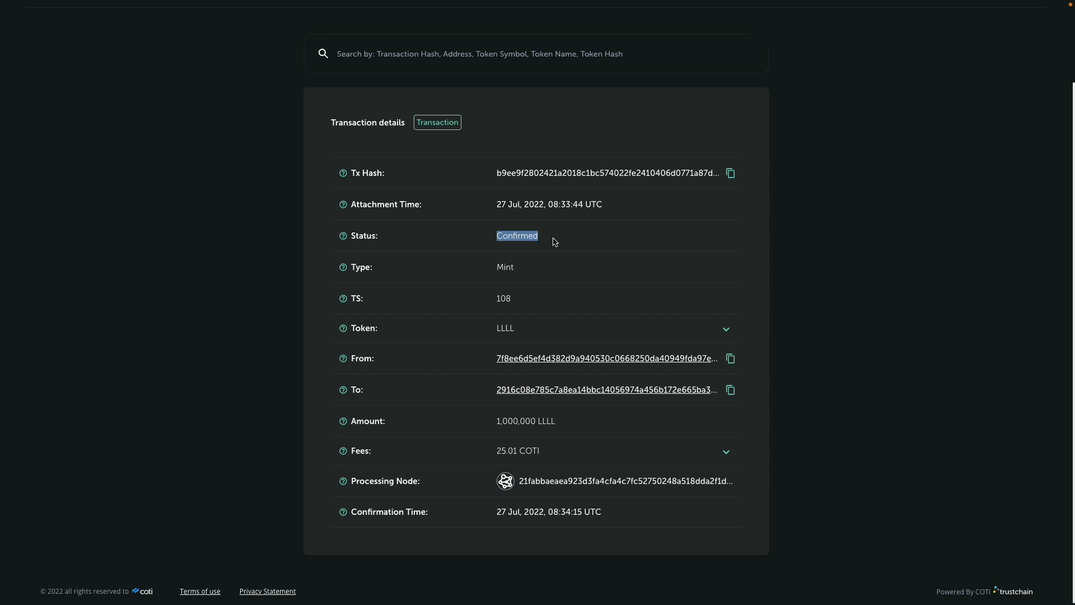
pyautogui.moveTo(556, 386)
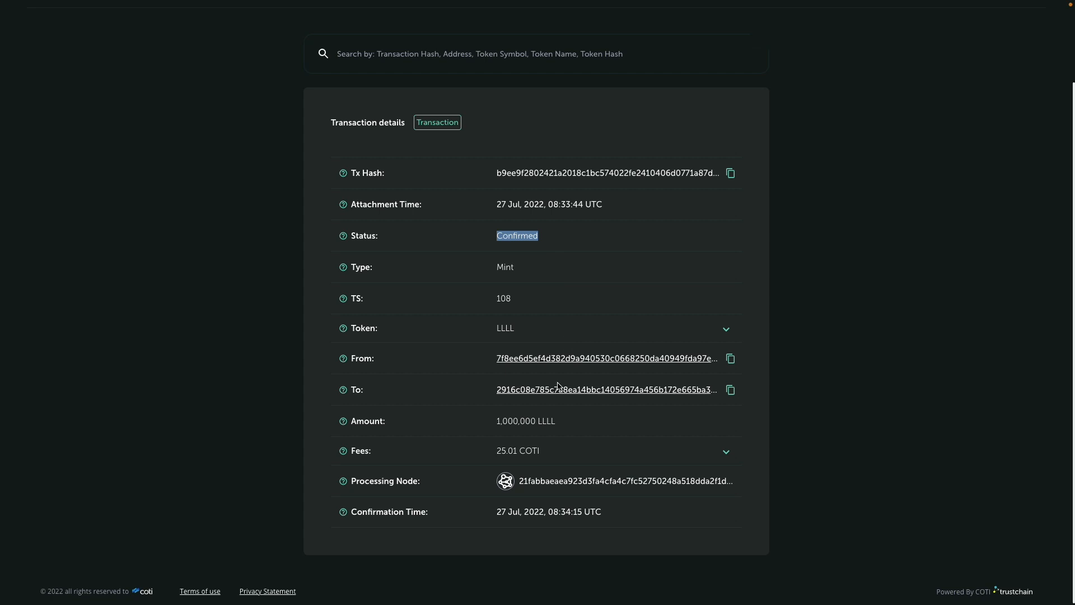
pyautogui.moveTo(544, 359)
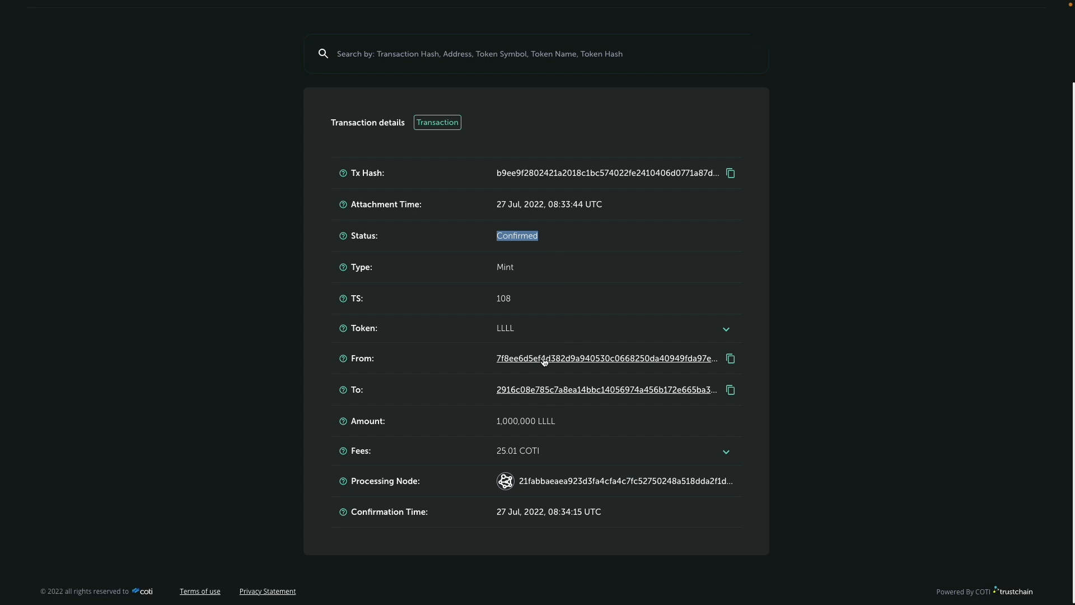
pyautogui.moveTo(552, 393)
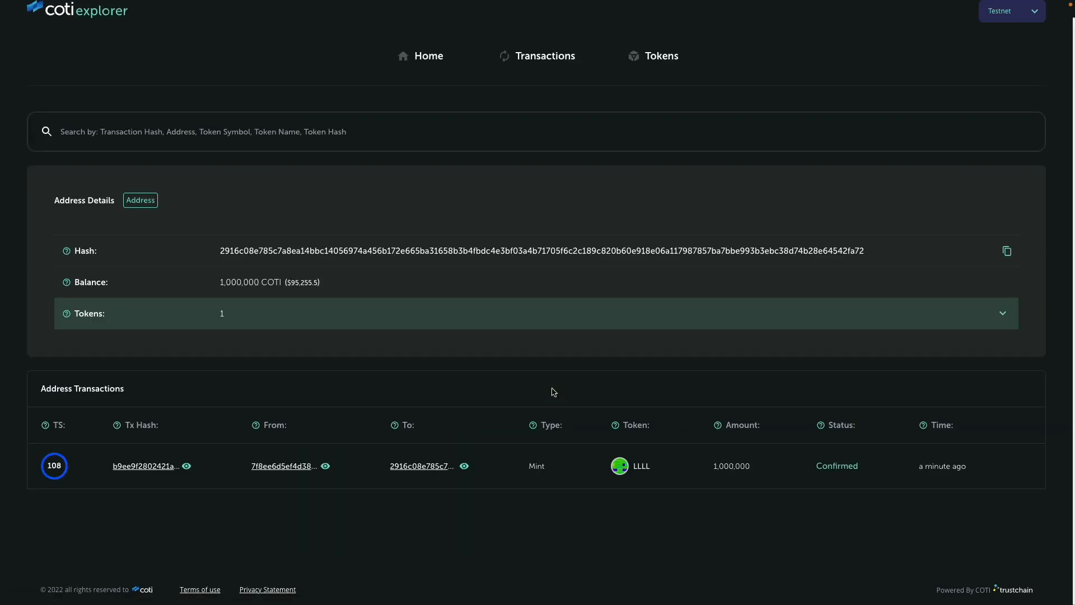
pyautogui.moveTo(453, 346)
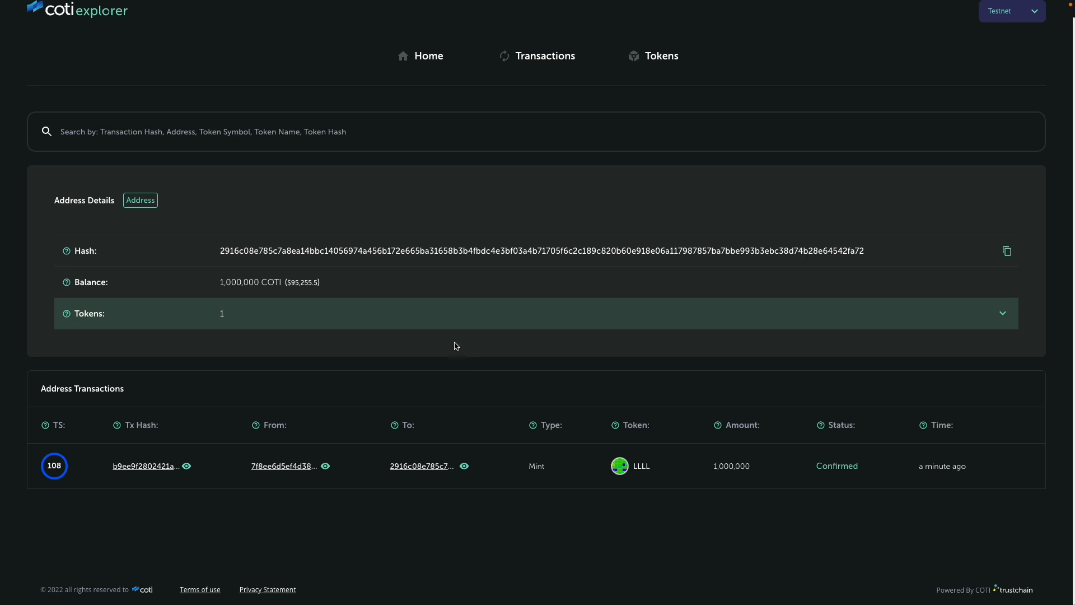
pyautogui.moveTo(238, 320)
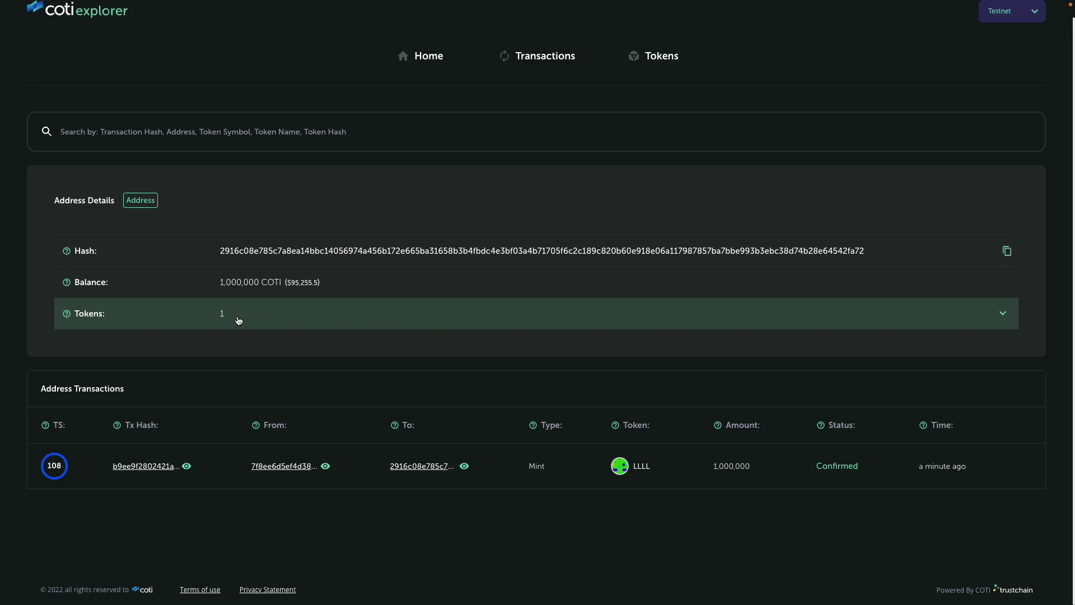
pyautogui.moveTo(287, 318)
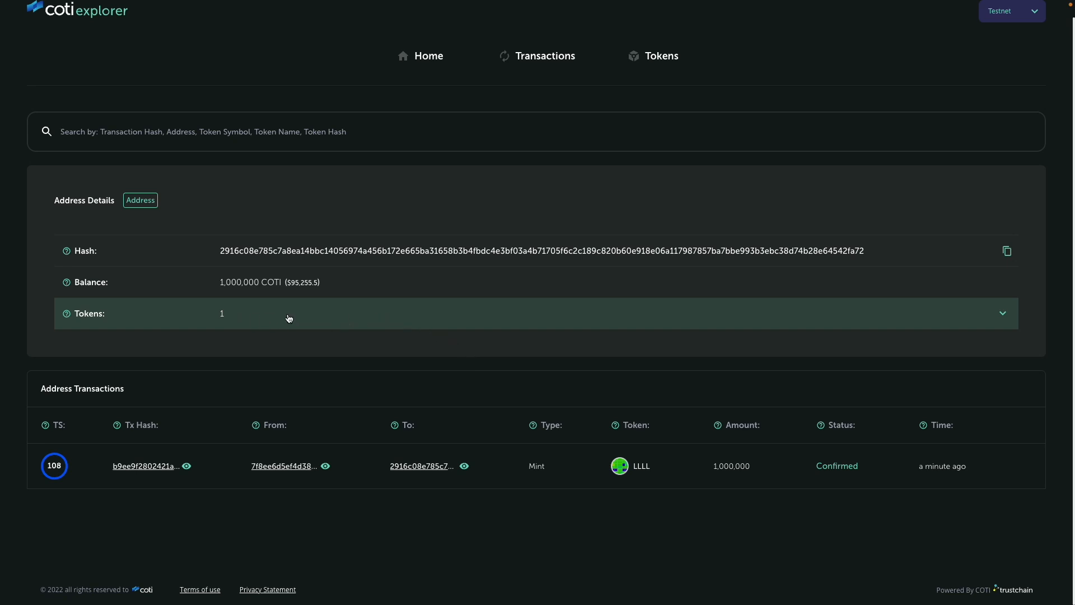
pyautogui.moveTo(252, 296)
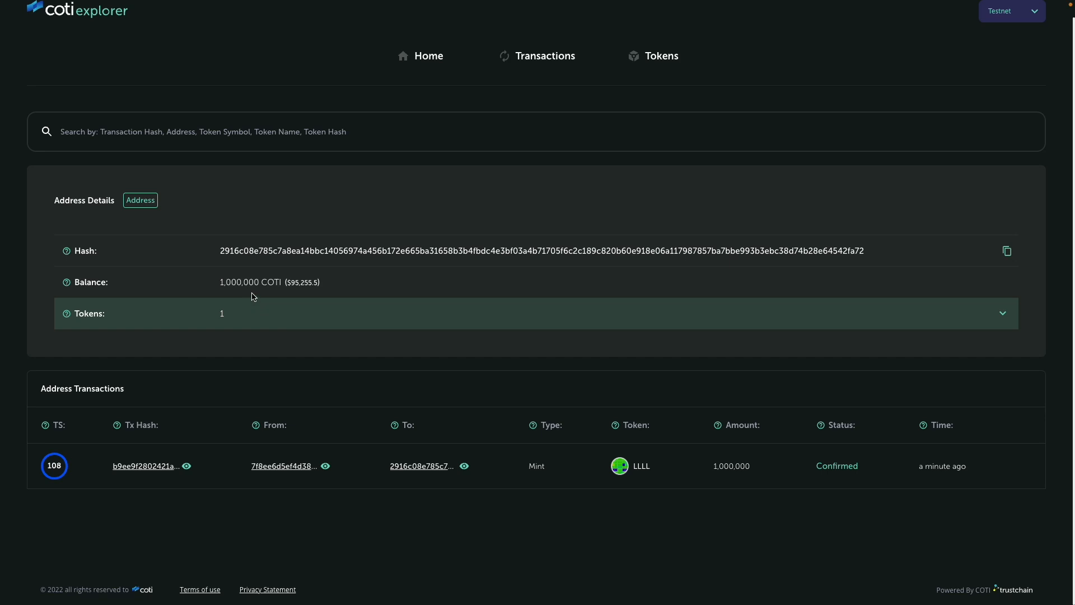
pyautogui.moveTo(236, 321)
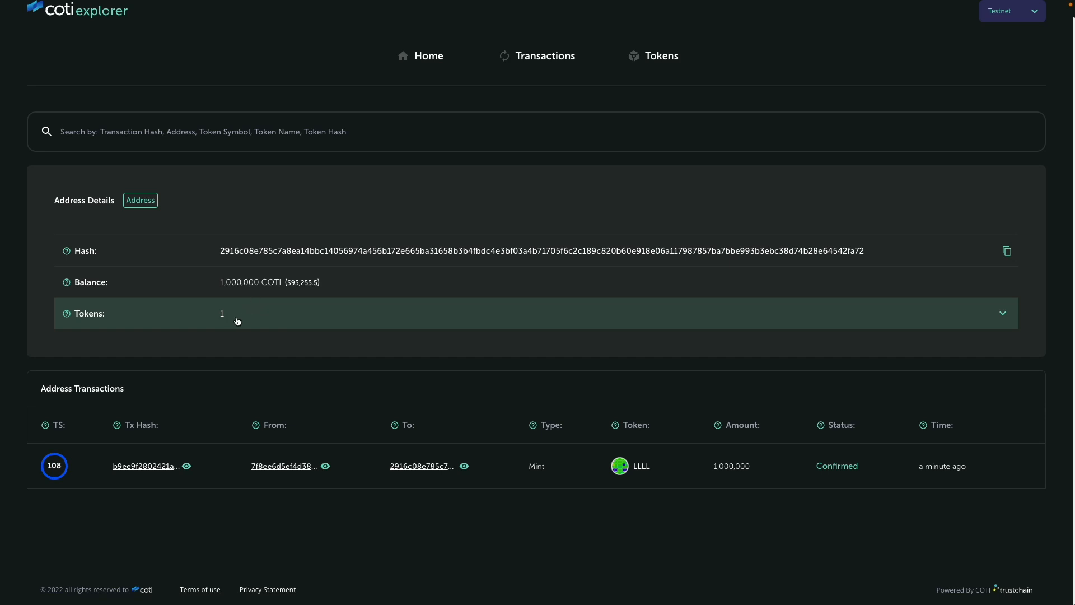
# Step: Expand the address's token holdings showing 1,000,000 LLLL, then return home
pyautogui.click(1001, 313)
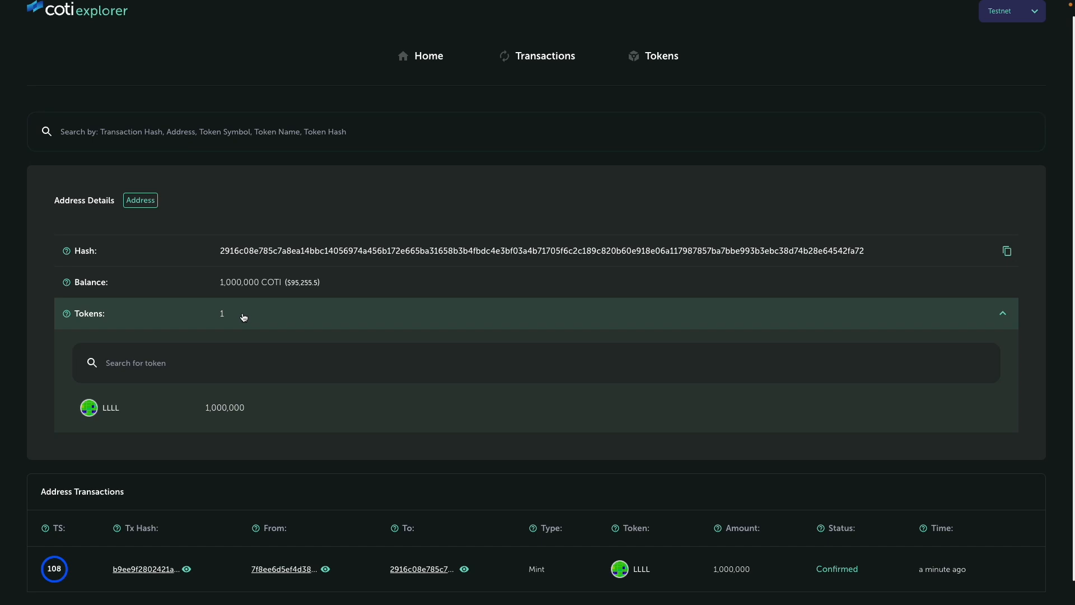
pyautogui.moveTo(197, 409)
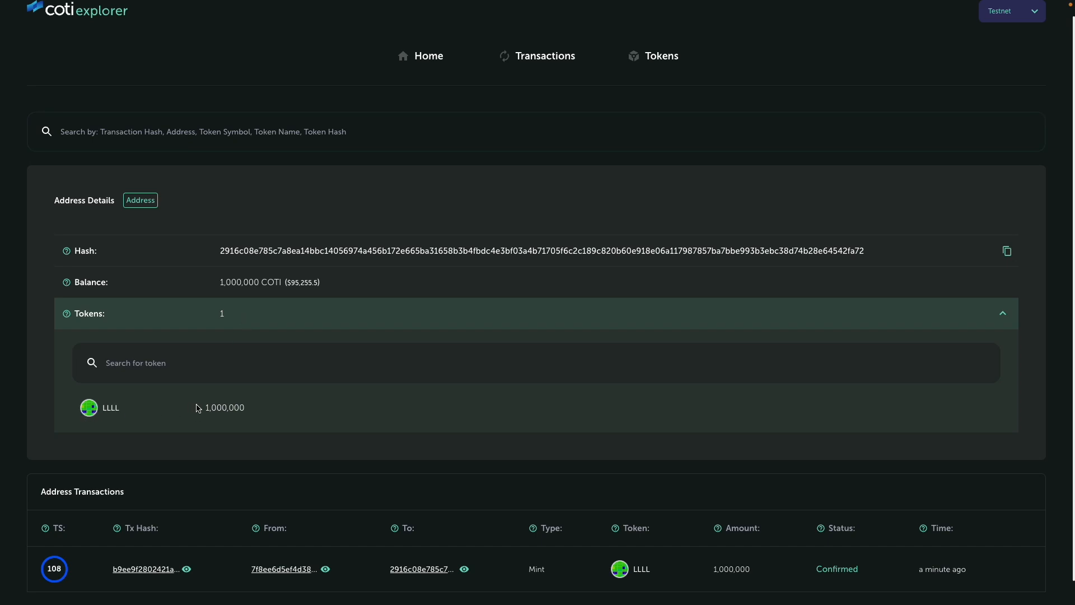
pyautogui.moveTo(342, 345)
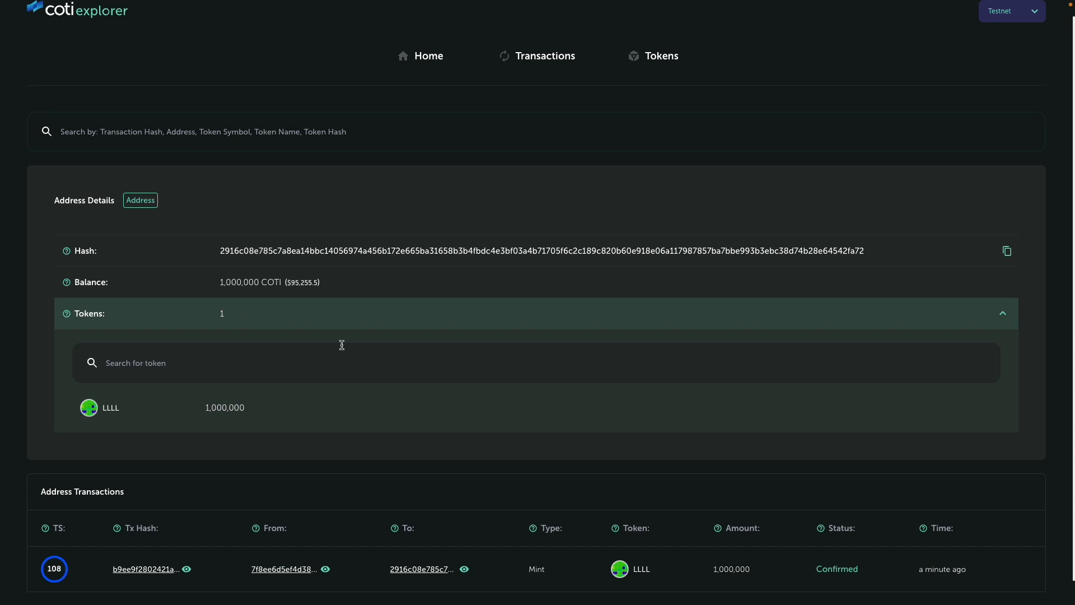
pyautogui.click(429, 56)
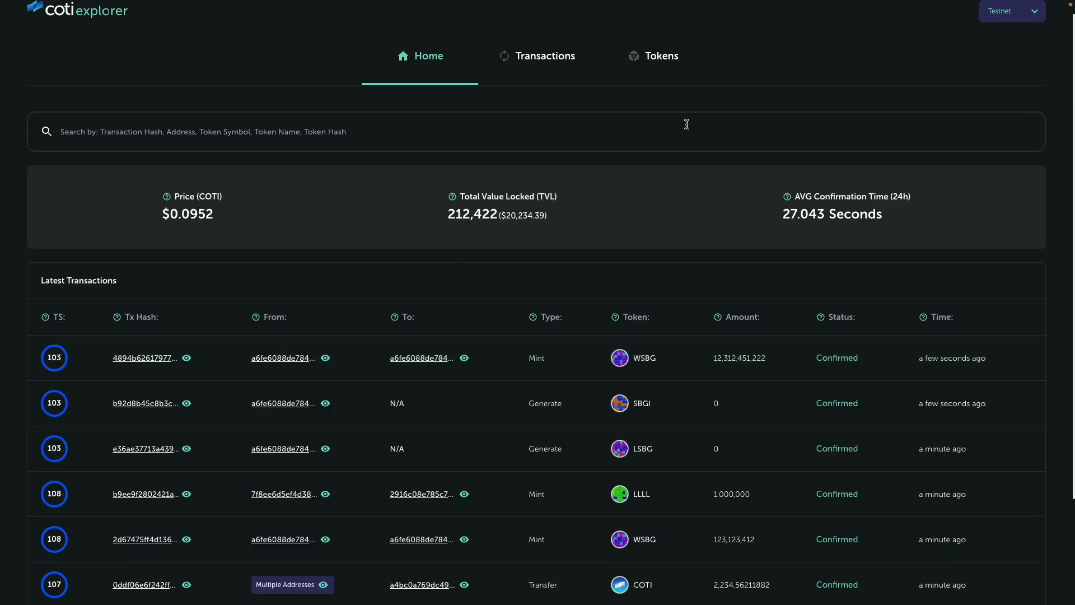
# Step: Browse the explorer's full token list including Green (LLLL)
pyautogui.click(660, 56)
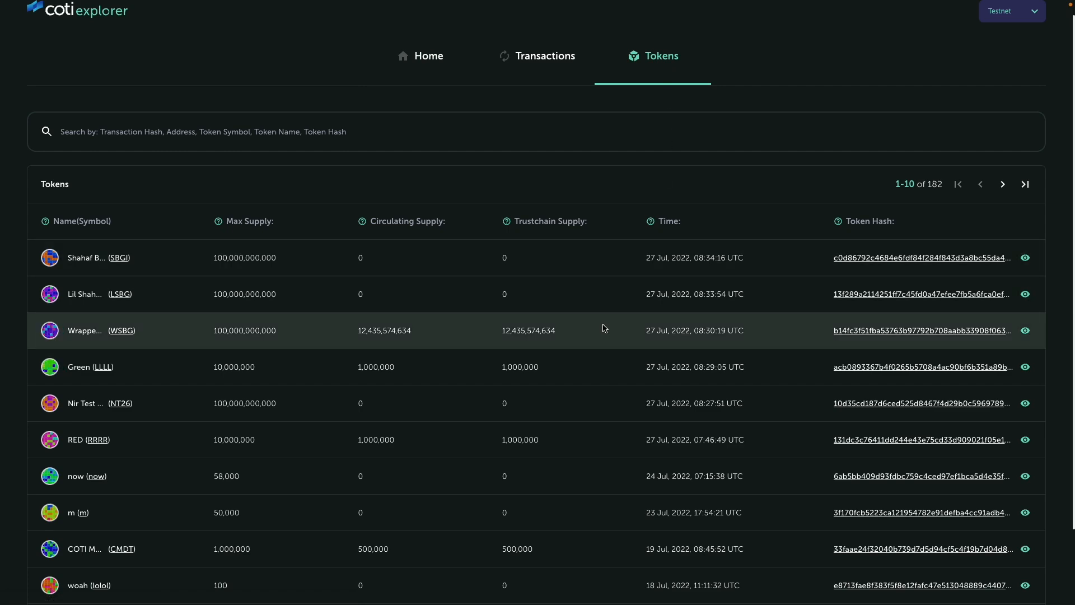
pyautogui.scroll(-3)
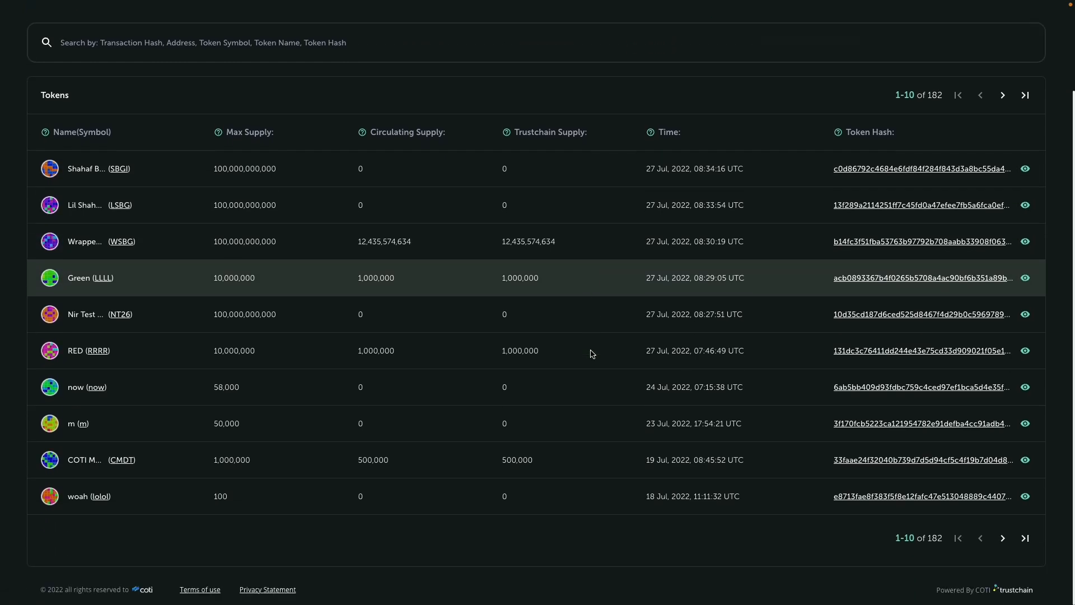
pyautogui.scroll(3)
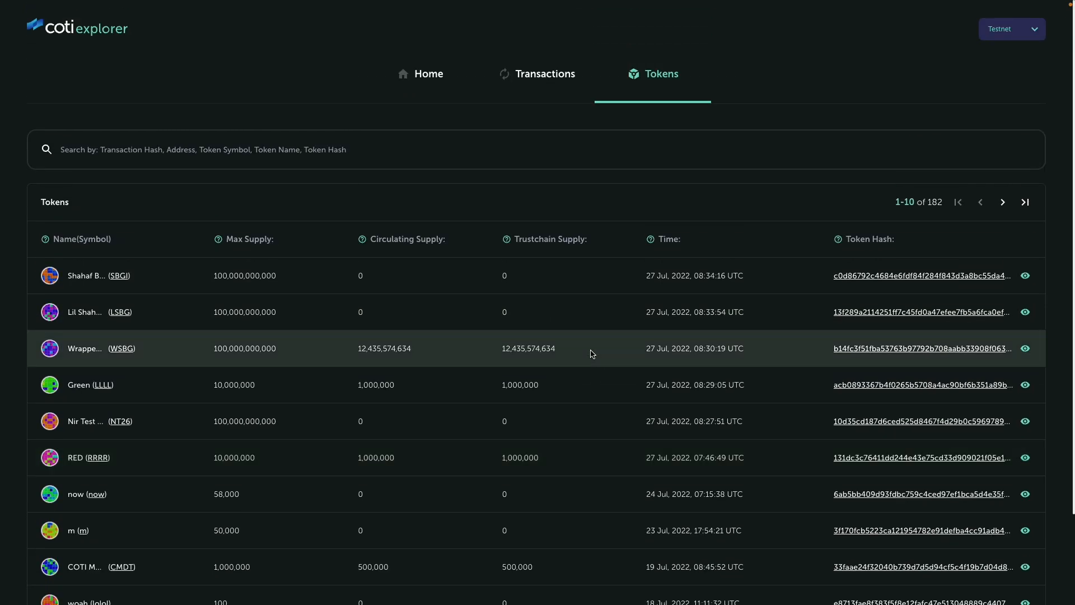
pyautogui.moveTo(178, 290)
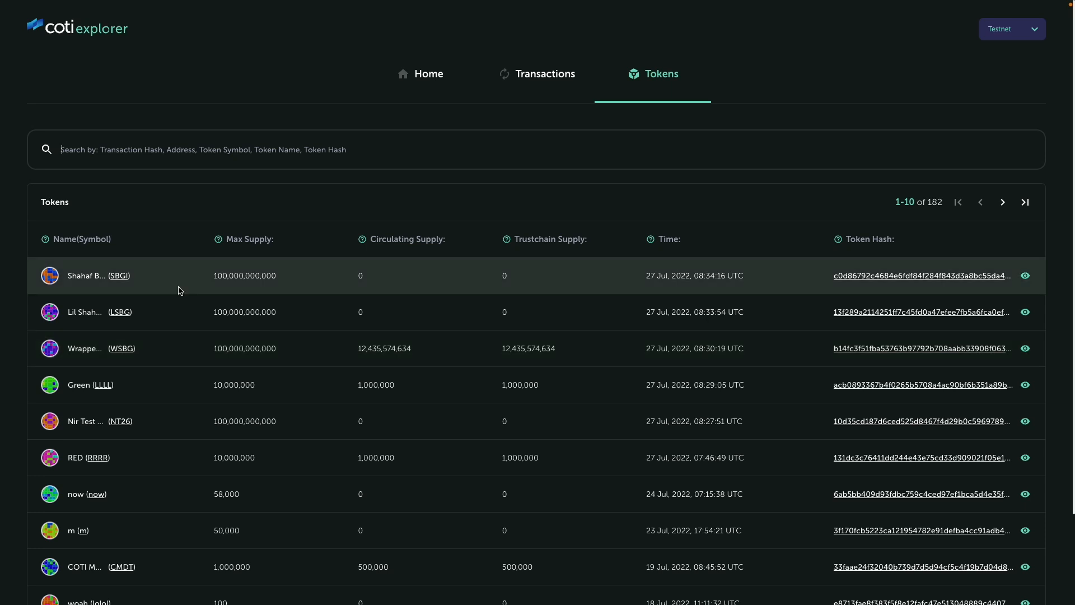
pyautogui.moveTo(126, 287)
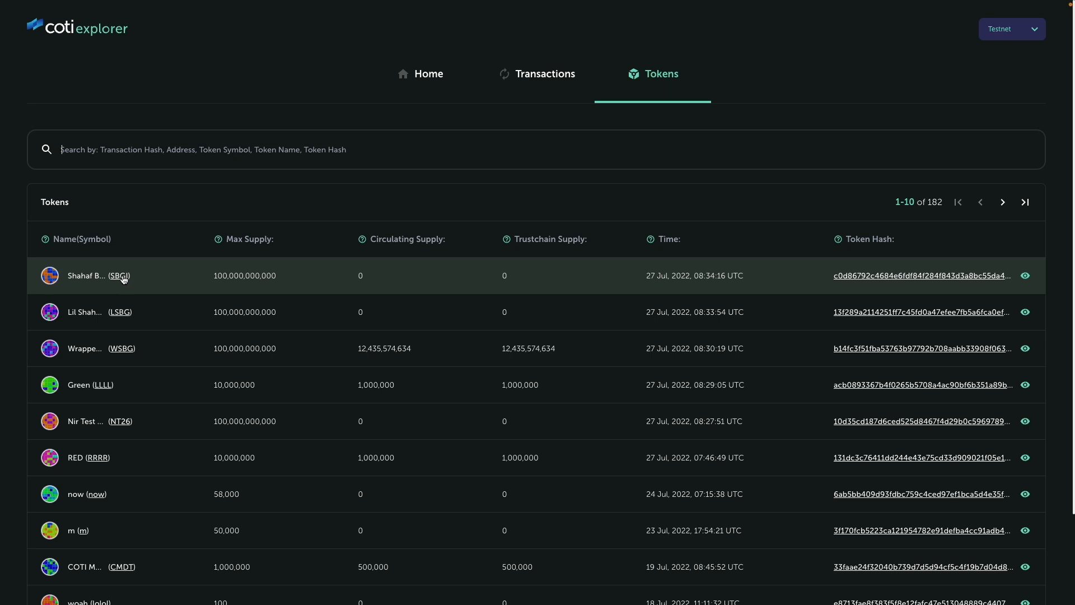
# Step: View the SBGI token page with 100,000,000,000 max supply and its transactions
pyautogui.click(119, 275)
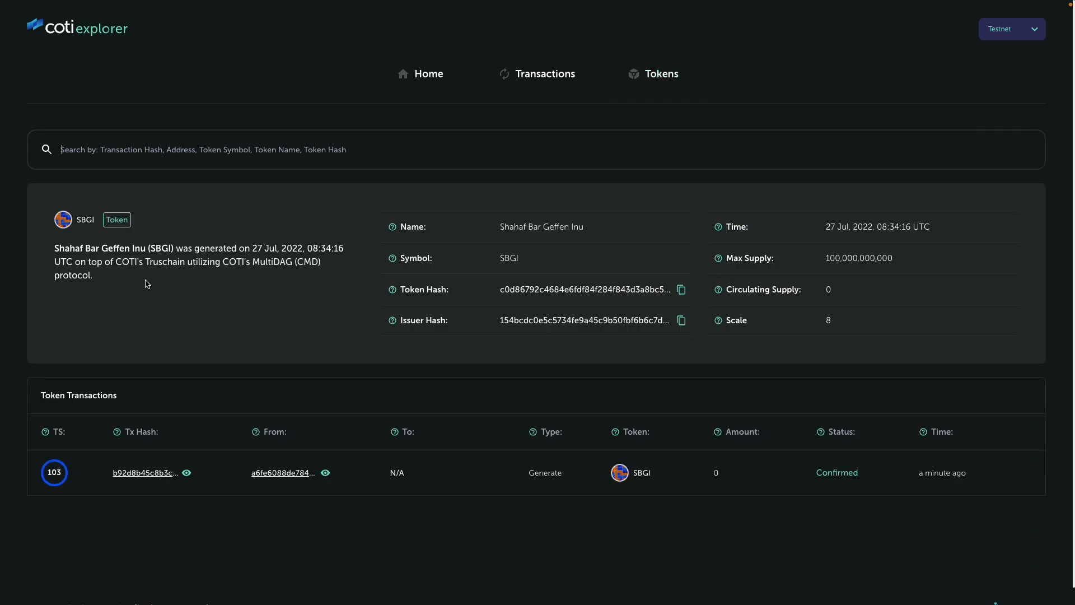
pyautogui.moveTo(153, 278)
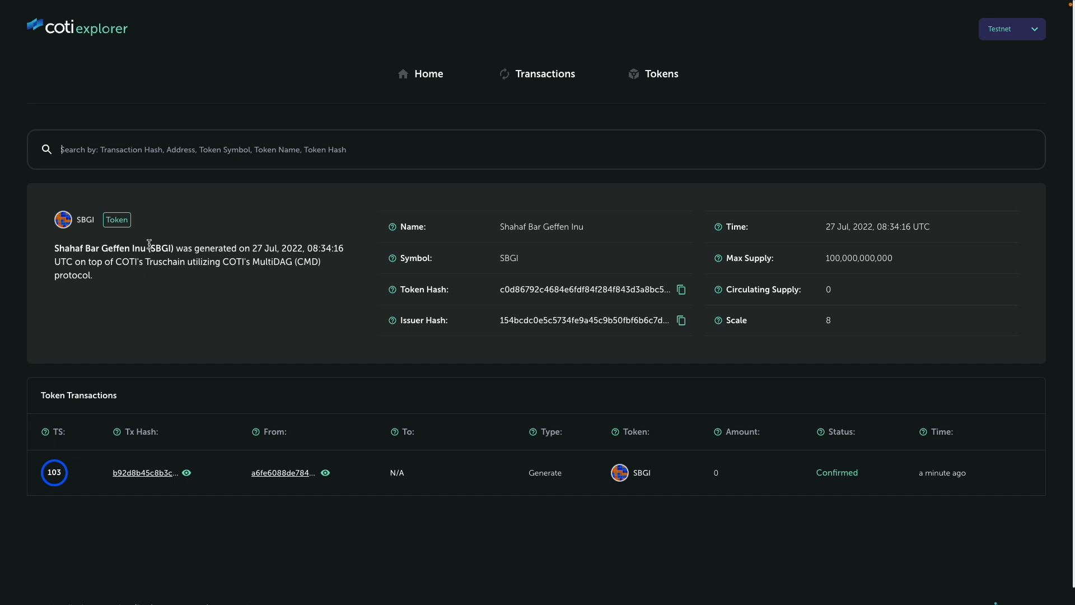
pyautogui.moveTo(325, 293)
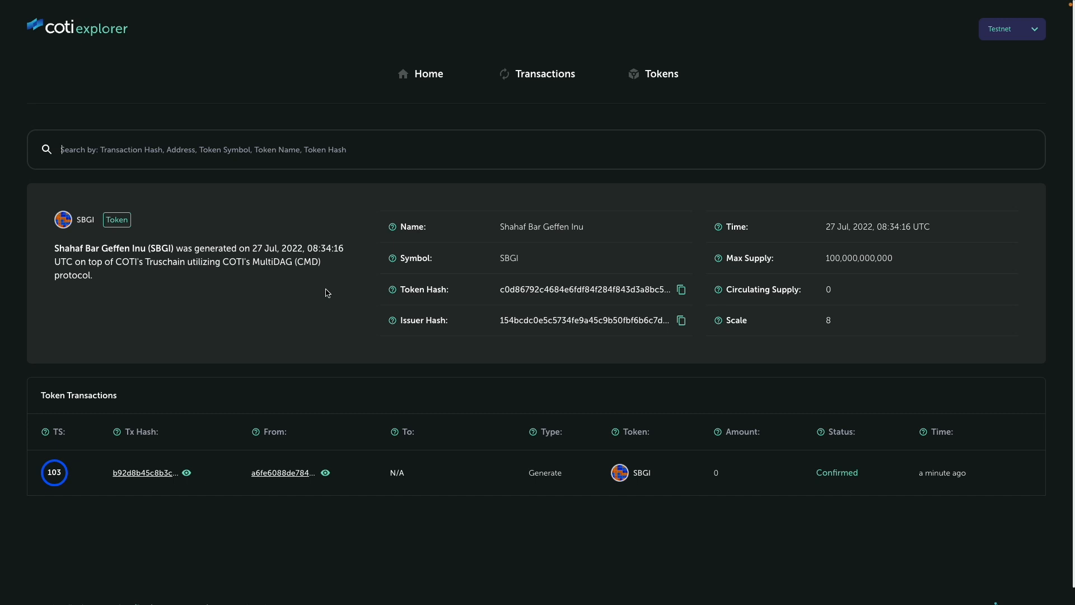
pyautogui.moveTo(480, 231)
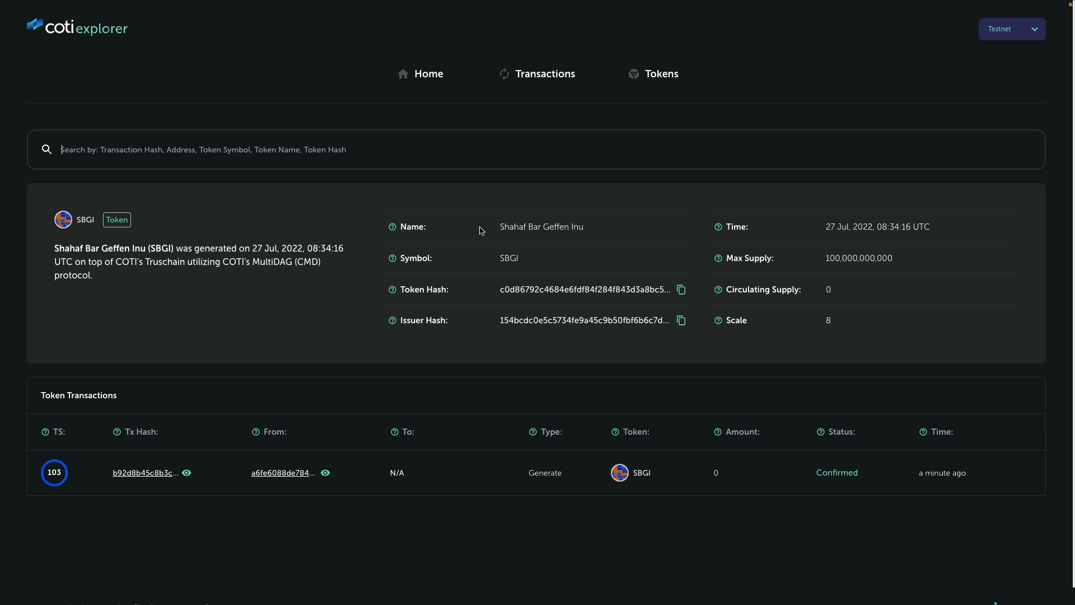
pyautogui.moveTo(612, 318)
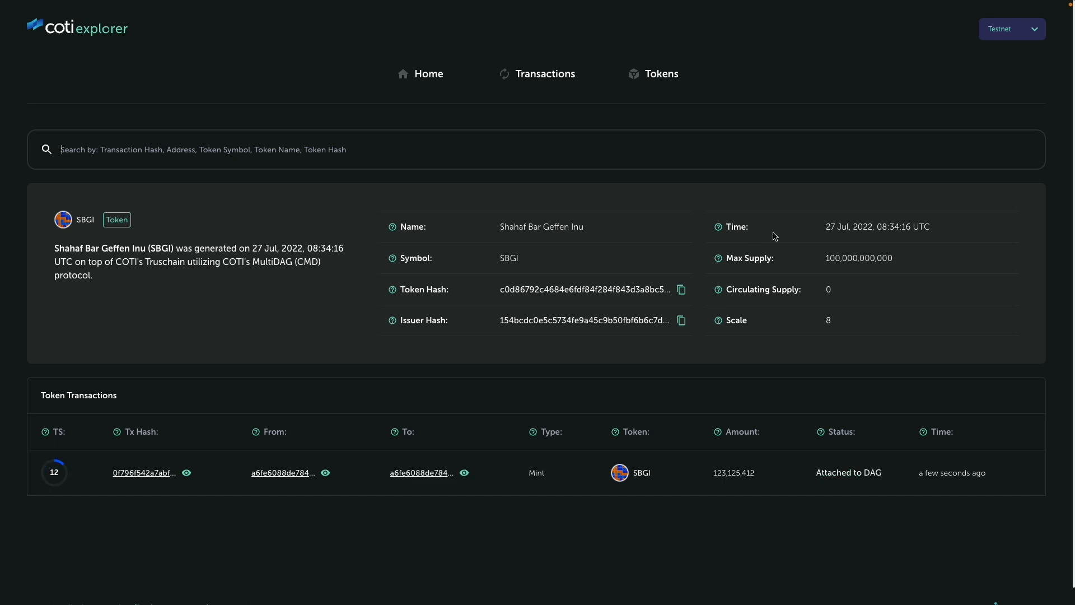
pyautogui.moveTo(844, 295)
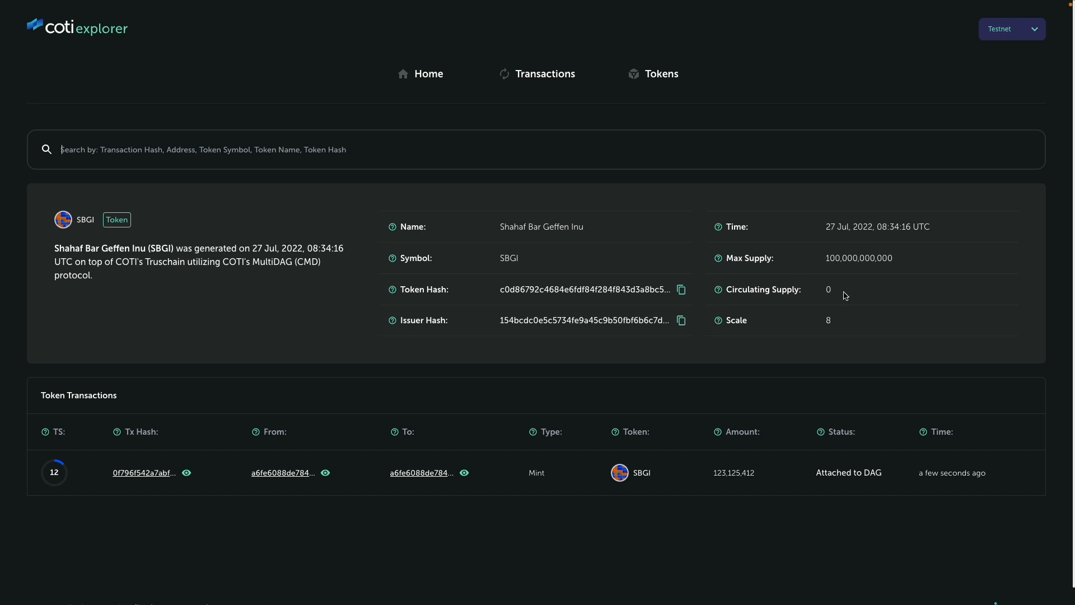
pyautogui.moveTo(838, 321)
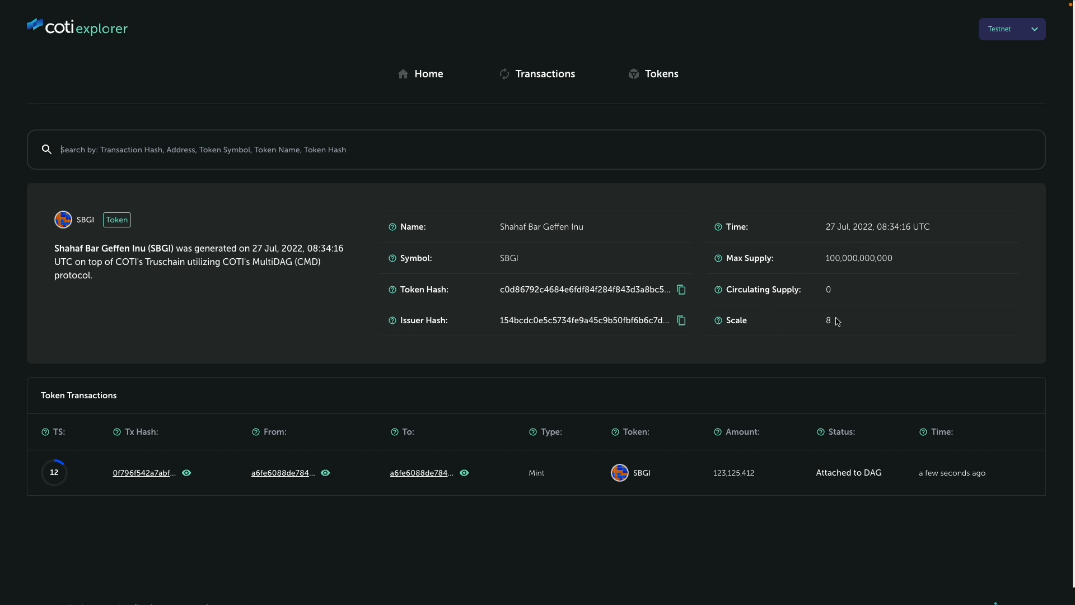
pyautogui.moveTo(632, 489)
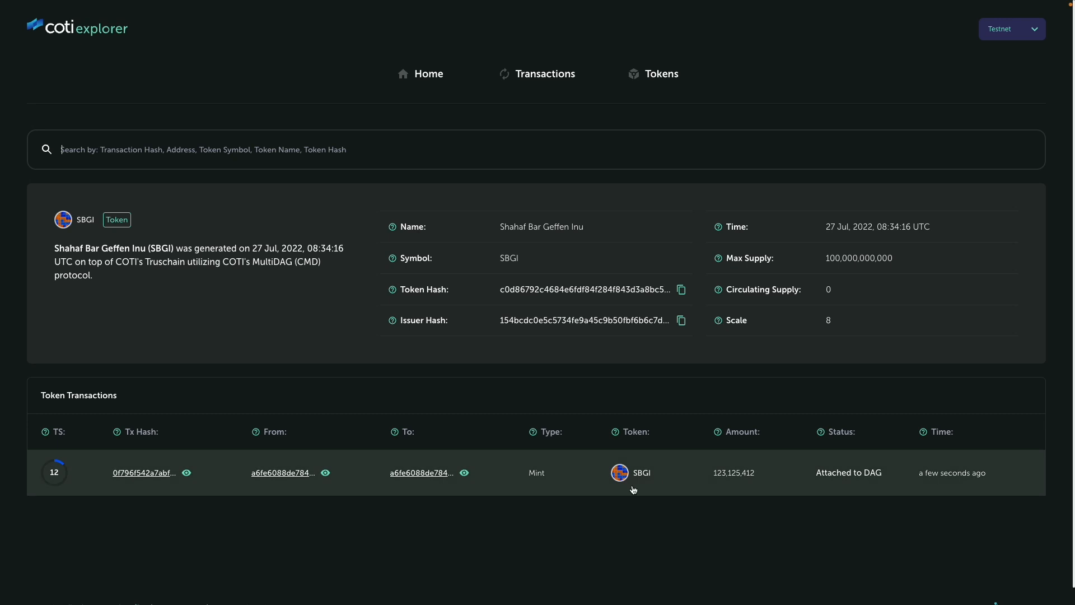
pyautogui.moveTo(383, 498)
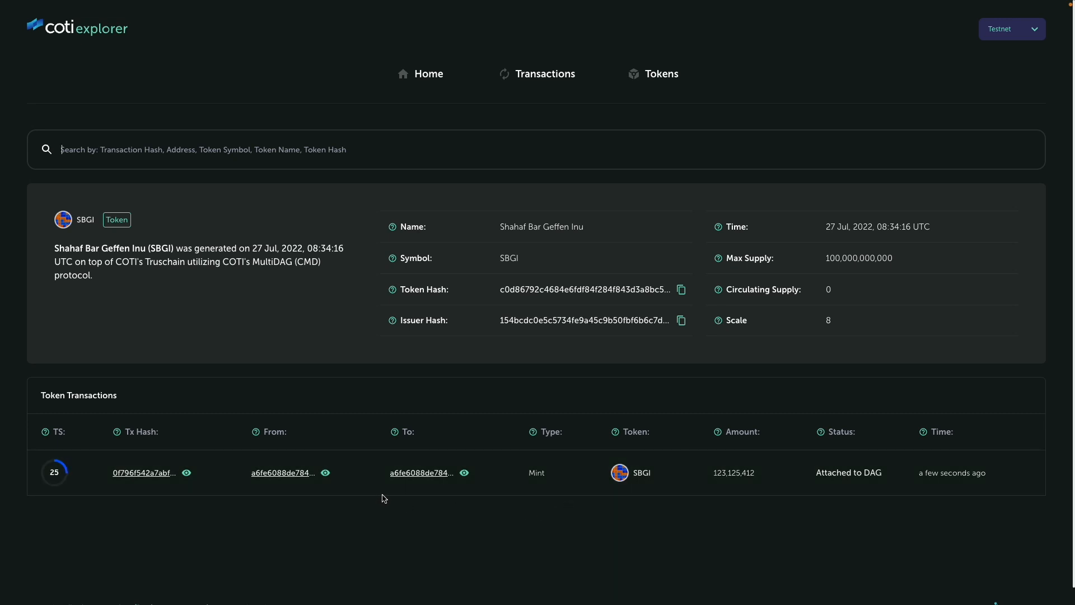
pyautogui.moveTo(453, 156)
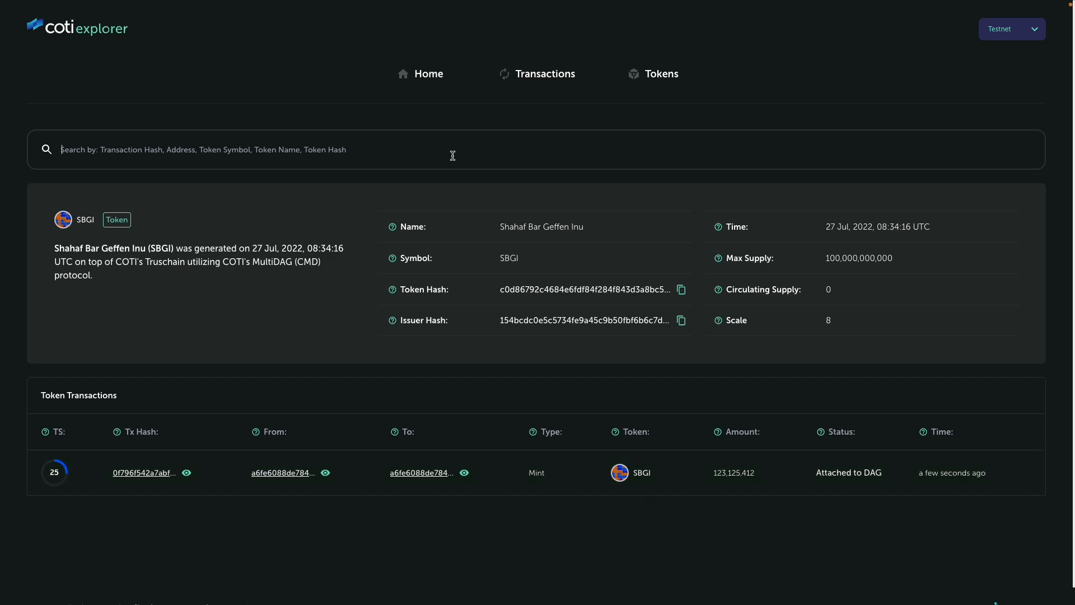
# Step: View the LSBG token page with its 312,312,412 mint from the latest transactions
pyautogui.click(428, 74)
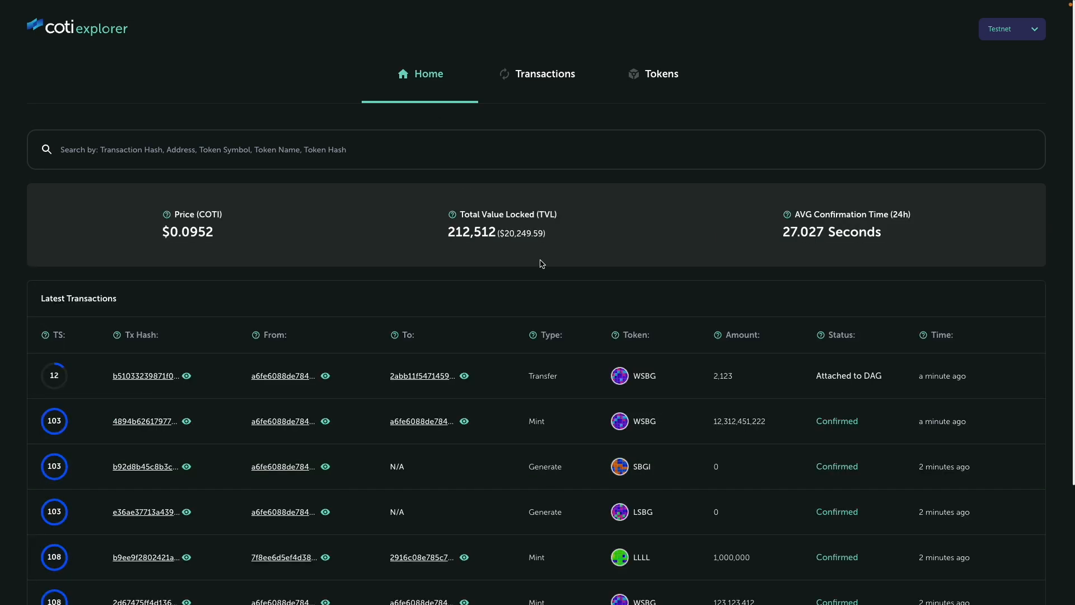
pyautogui.scroll(-3)
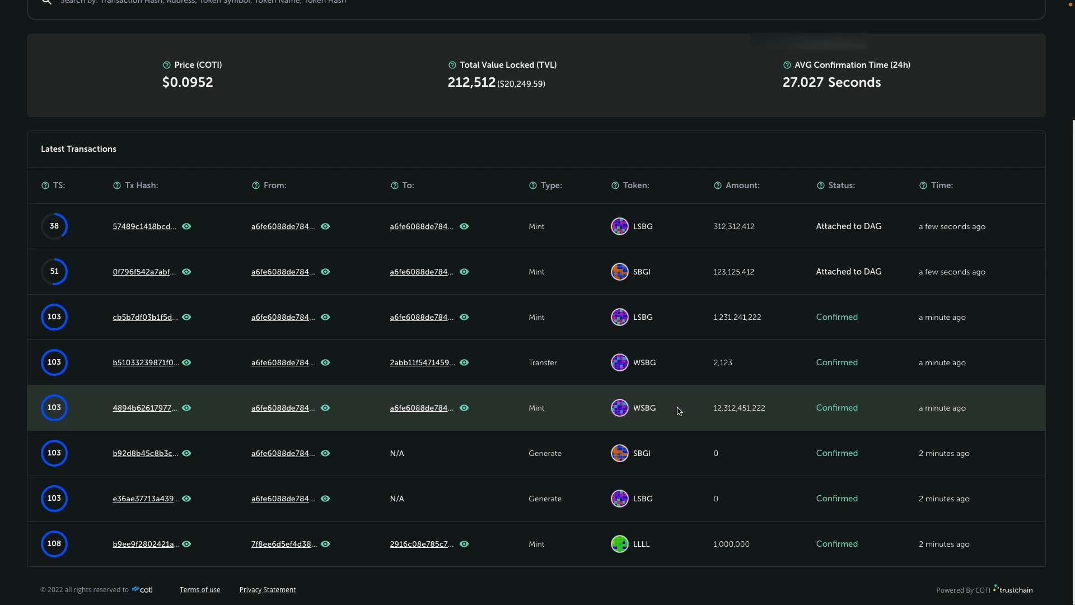
pyautogui.moveTo(653, 330)
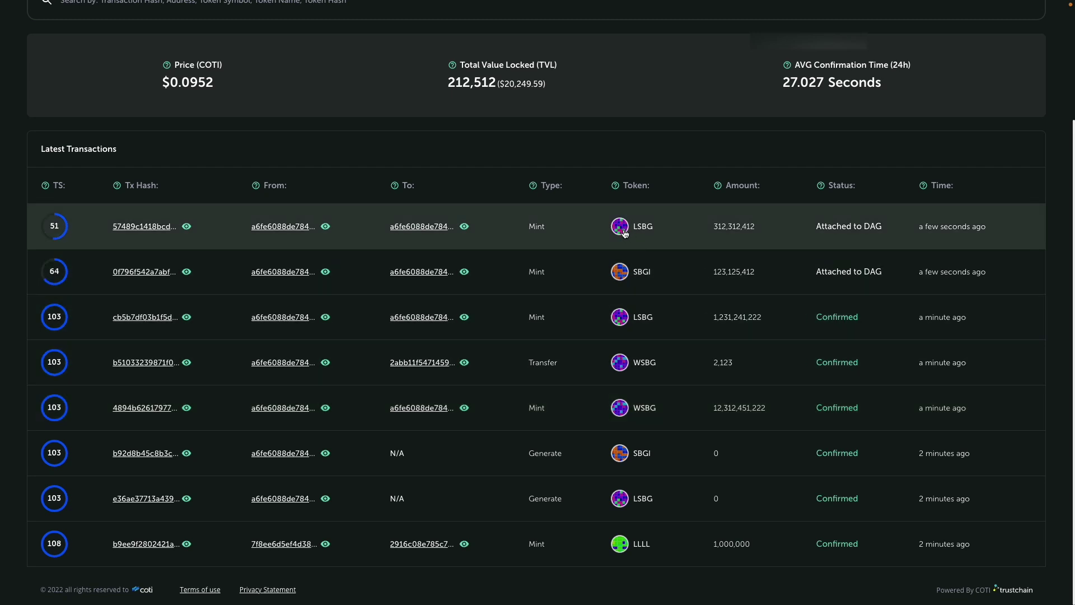
pyautogui.click(619, 226)
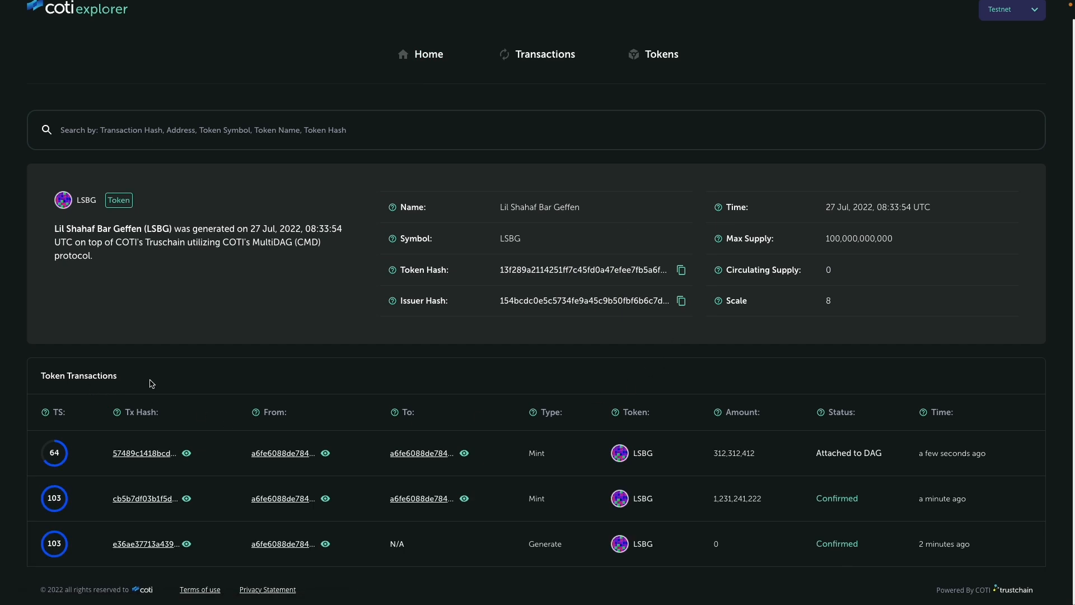
pyautogui.moveTo(563, 454)
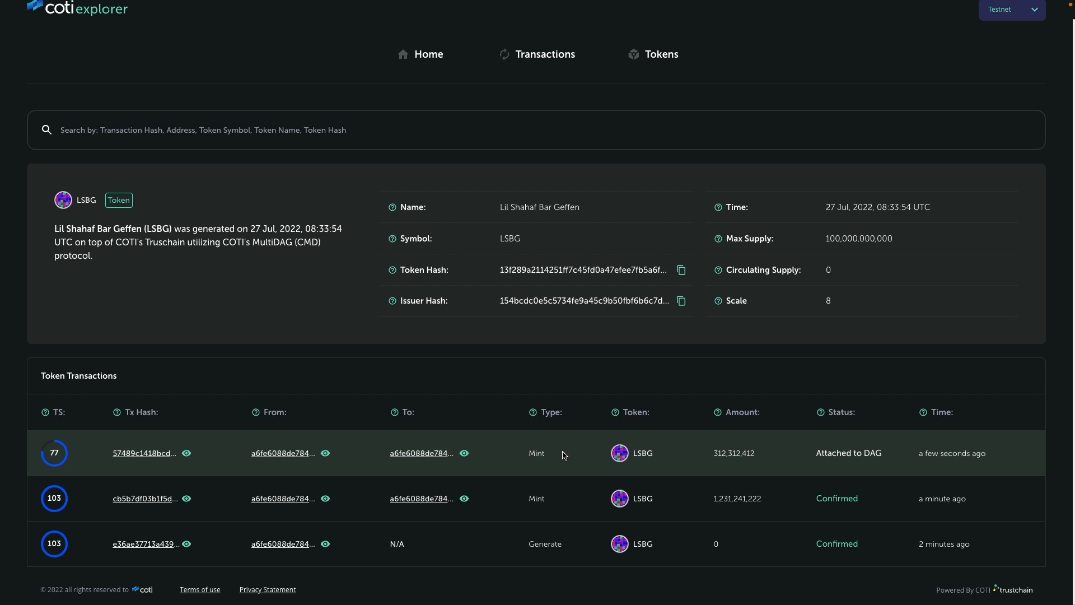
pyautogui.moveTo(688, 473)
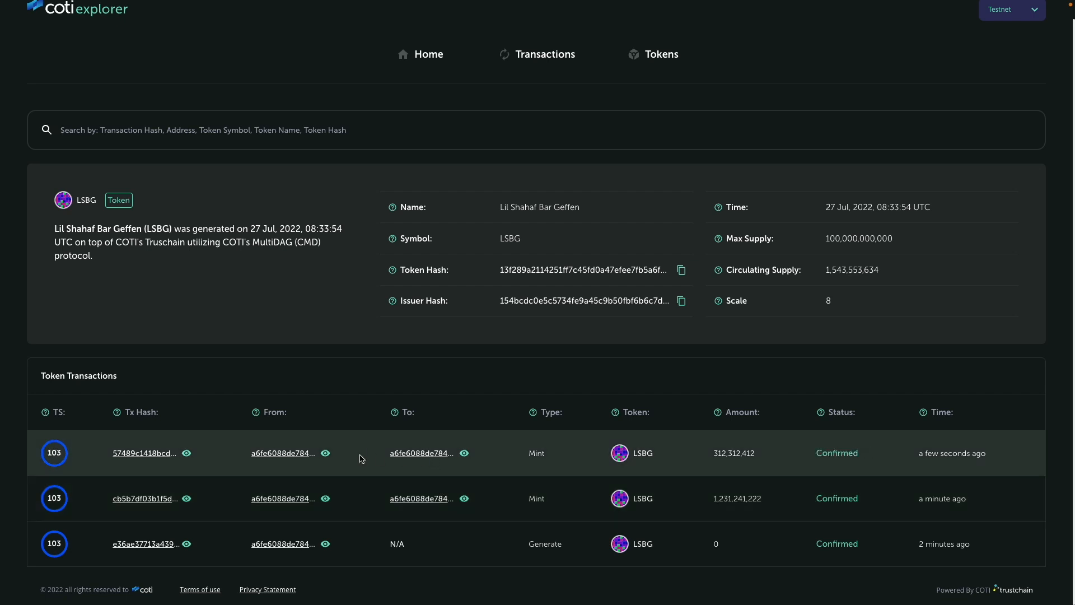
pyautogui.moveTo(425, 441)
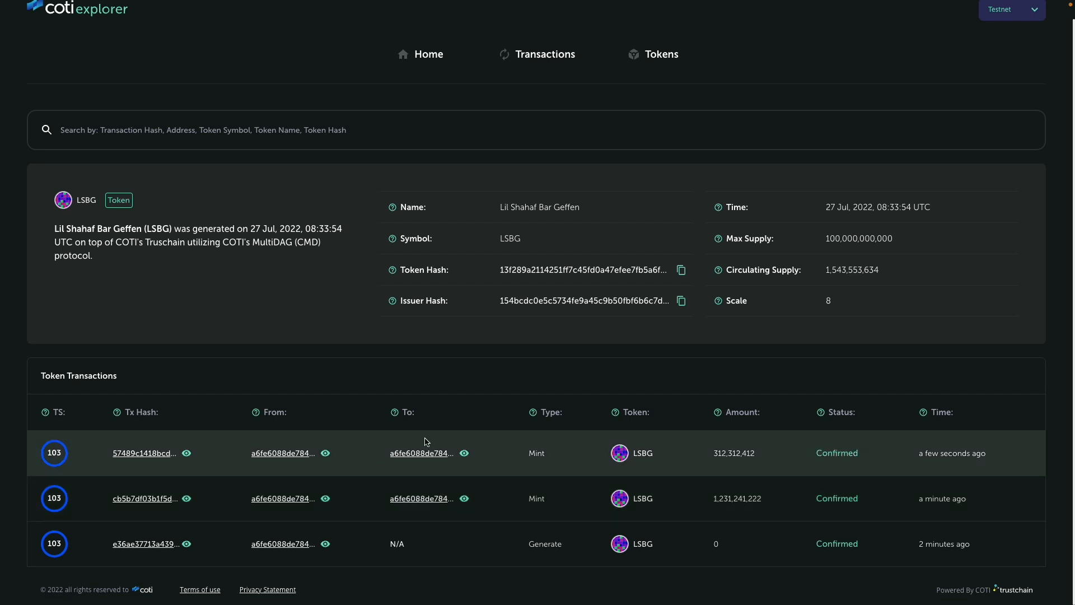
# Step: Inspect the receiving address details with its five tokens and transaction history
pyautogui.click(282, 452)
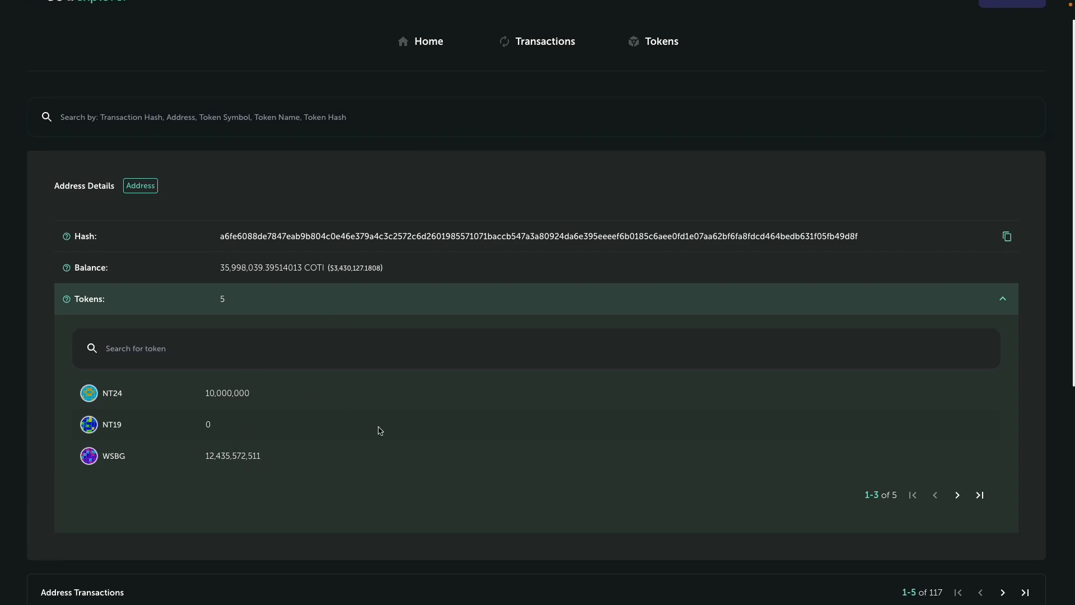
pyautogui.scroll(-3)
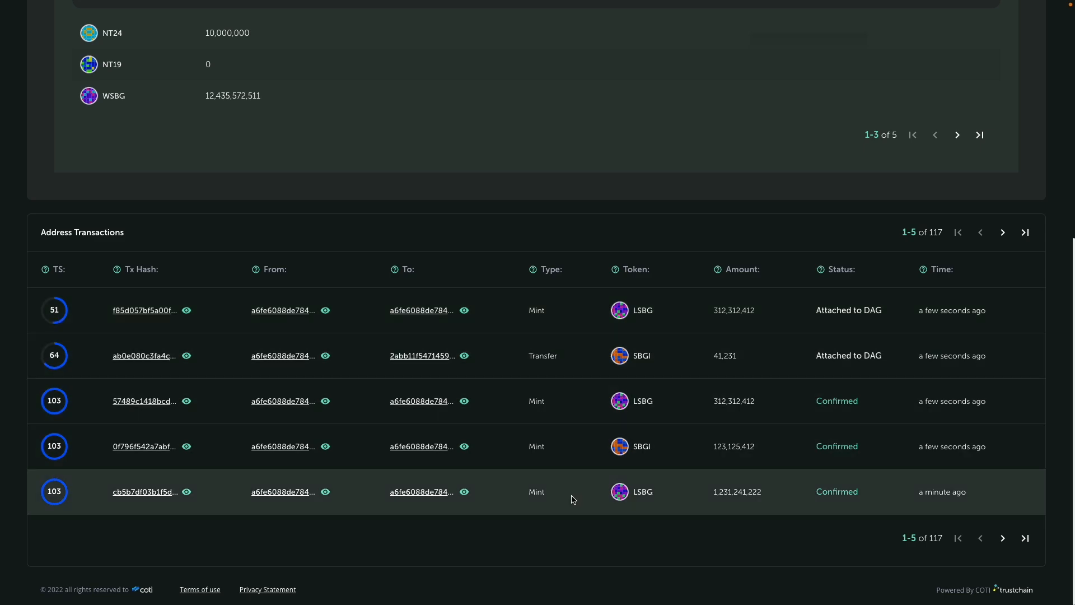
pyautogui.scroll(3)
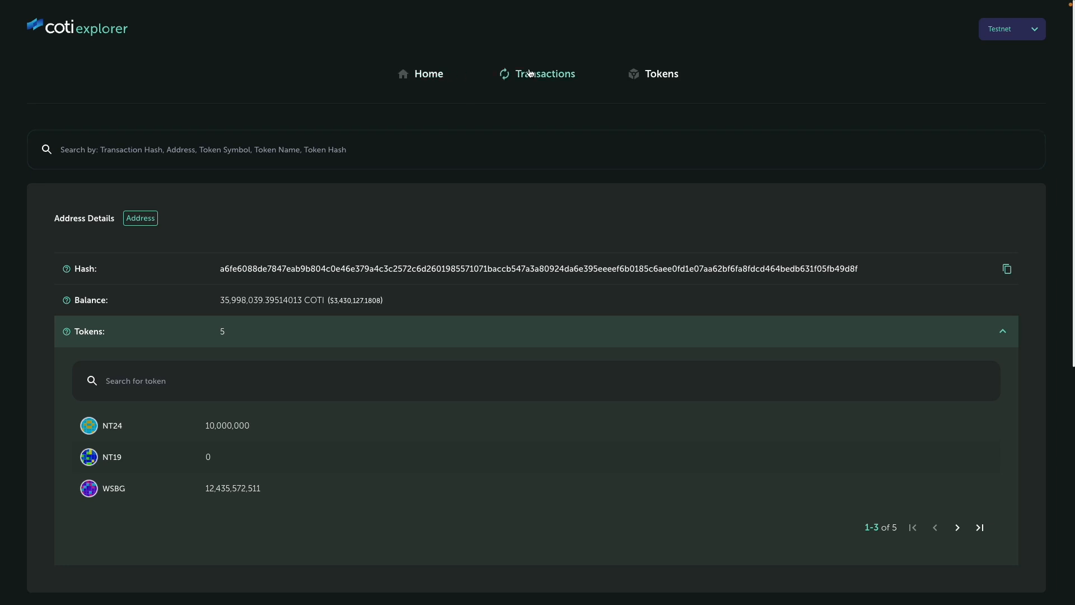
# Step: Browse the full Transactions list, jumping to the oldest page and back to the newest
pyautogui.click(545, 74)
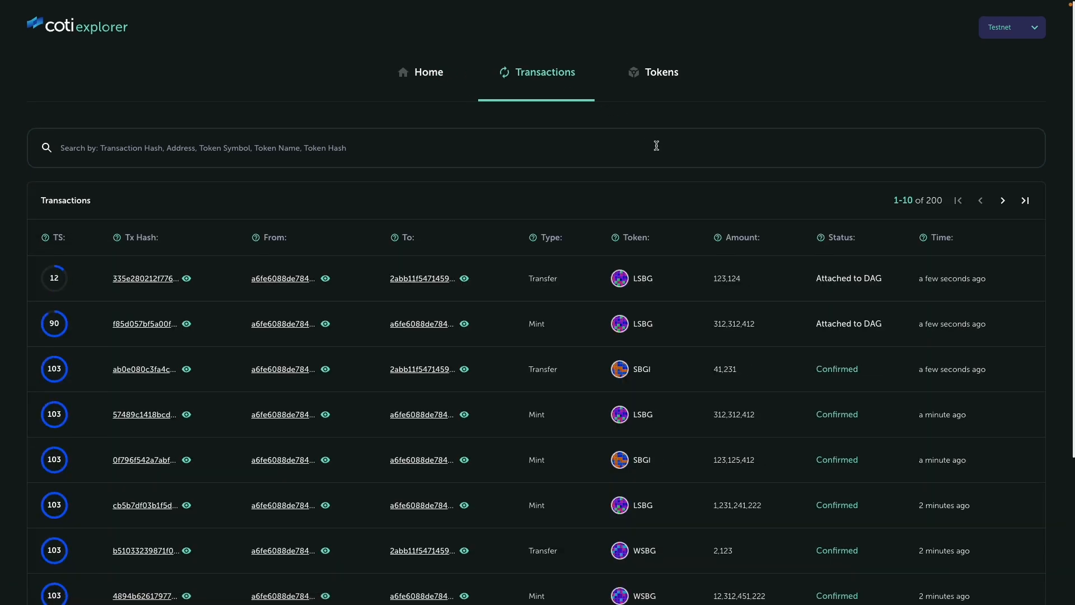
pyautogui.scroll(-3)
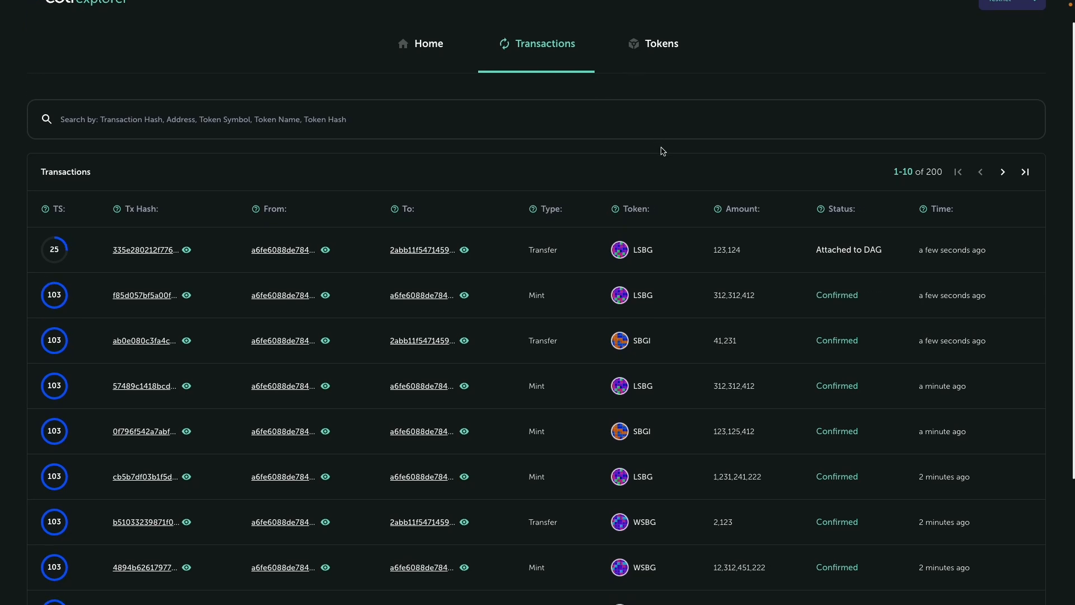
pyautogui.moveTo(1024, 173)
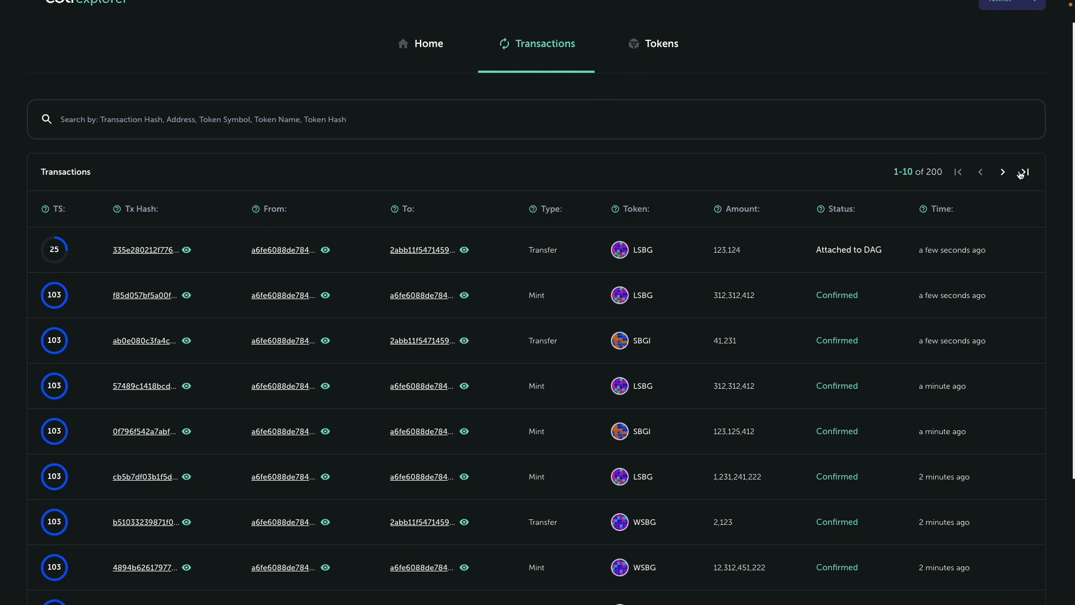
pyautogui.click(1024, 171)
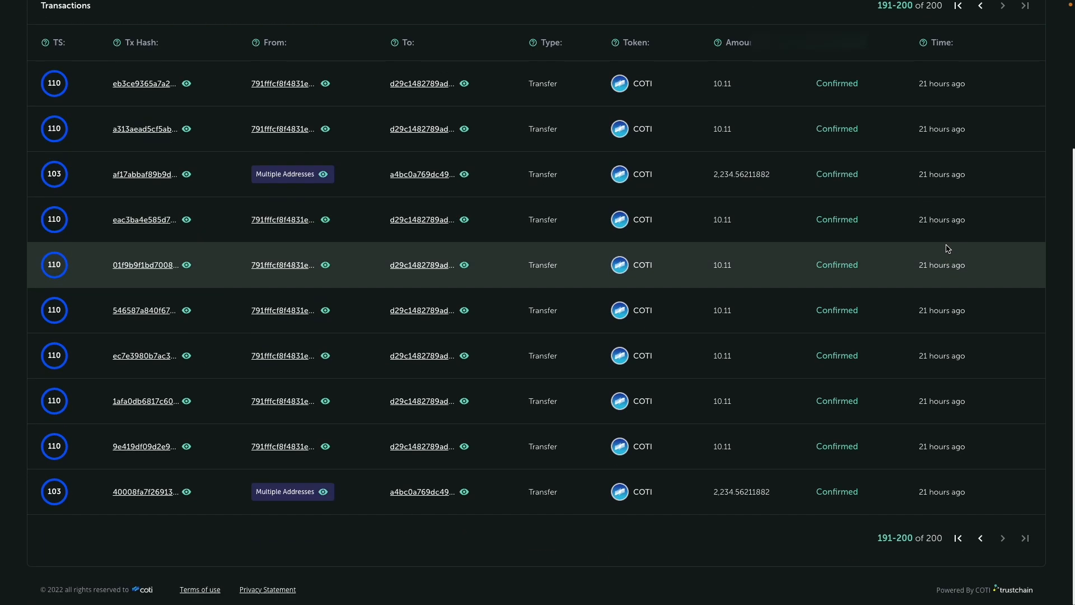
pyautogui.moveTo(959, 470)
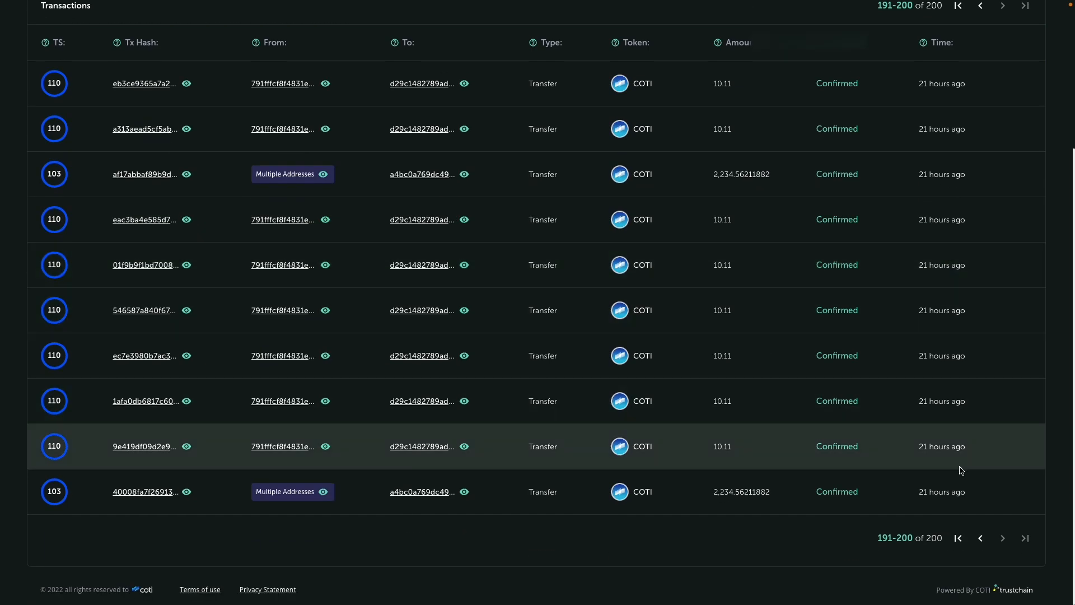
pyautogui.scroll(3)
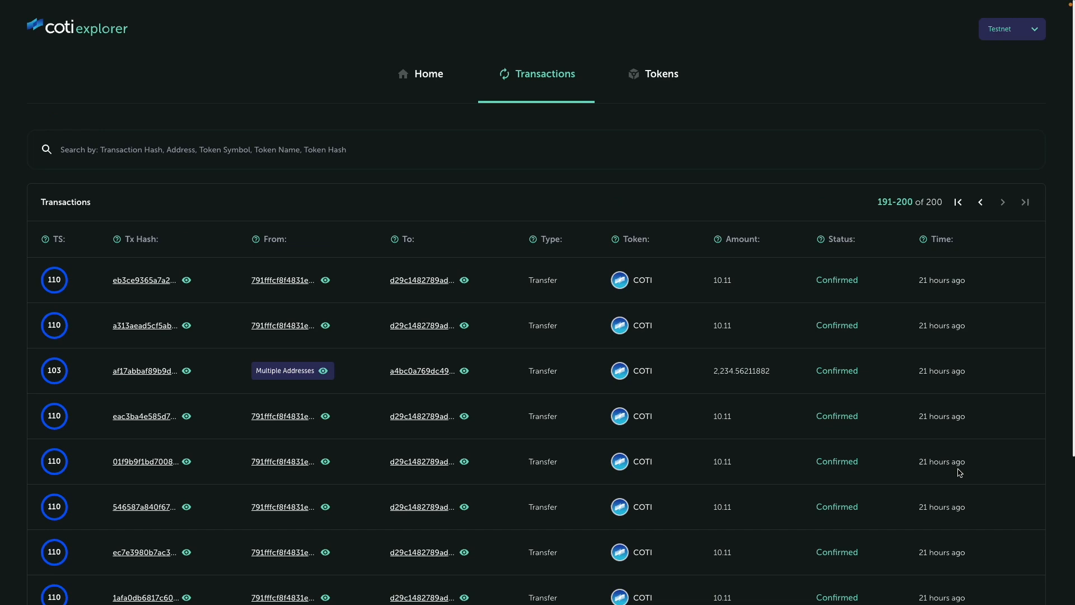
pyautogui.click(957, 202)
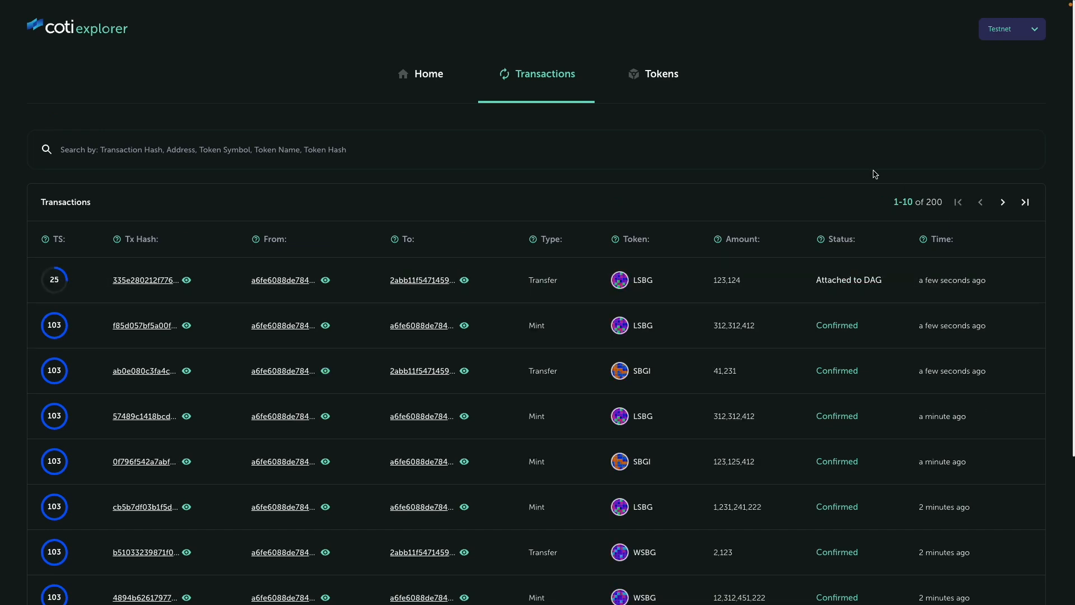
# Step: Return to the home dashboard with price, total value locked and latest transactions
pyautogui.click(420, 73)
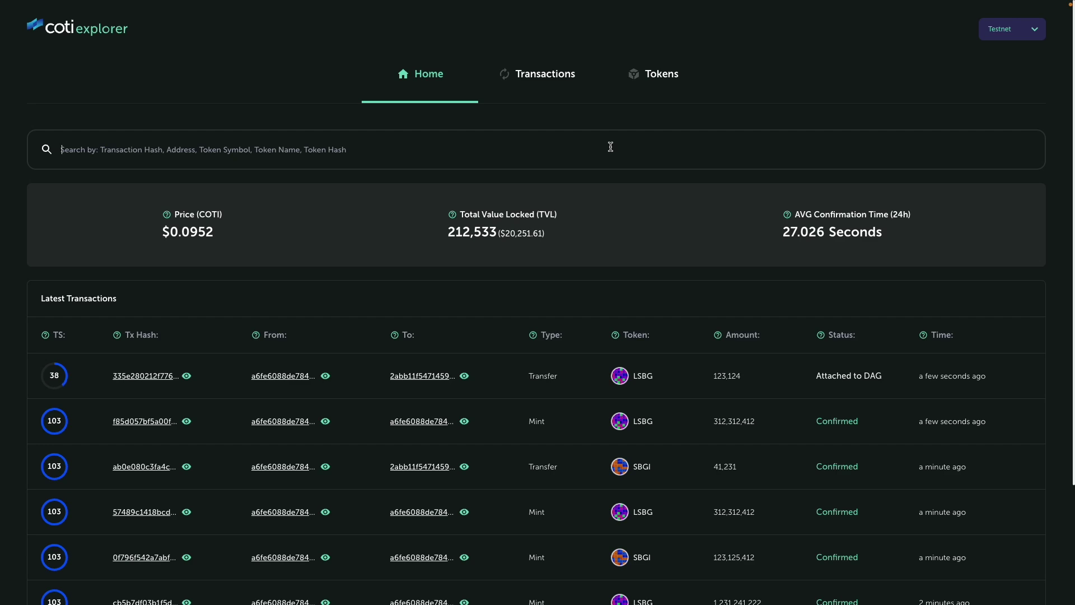
pyautogui.click(464, 376)
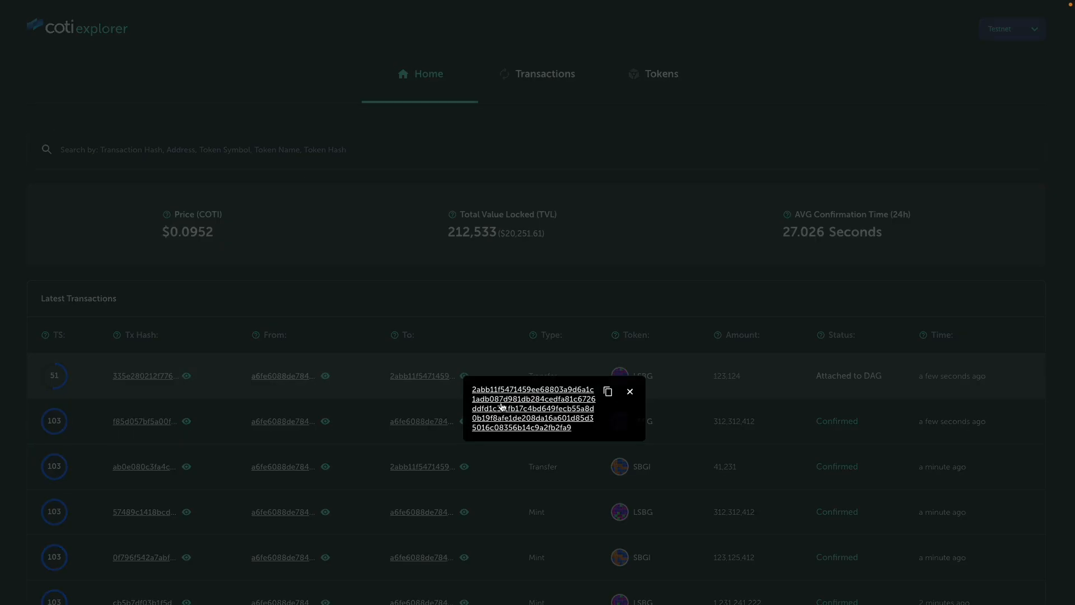
pyautogui.click(628, 391)
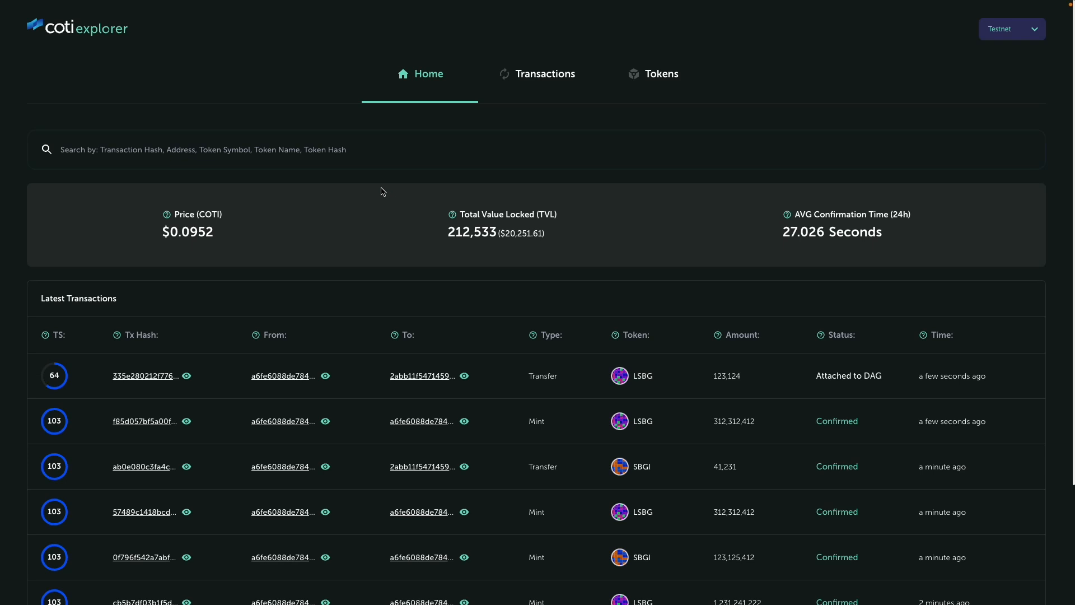
pyautogui.click(355, 149)
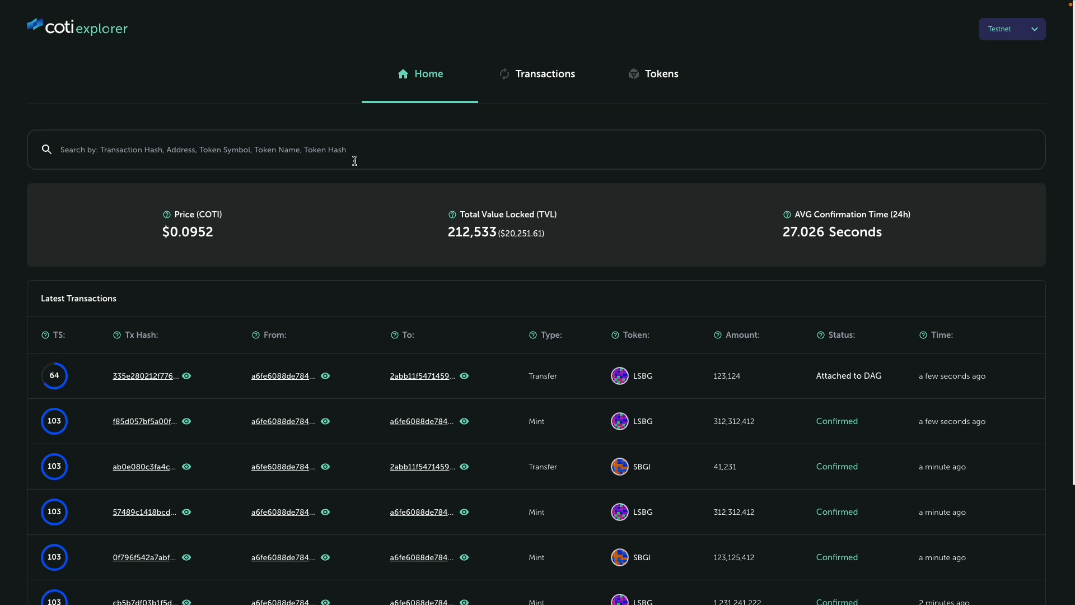
pyautogui.write('2abb11f5471459ee68803a9d6a1c1adb087d981db284cedfa81c6726ddfd1c3f1fb17c4bd649fecb55a8d0b19f8afe1de208da16a601d85d35016c08356b14c9a2fb2fa9')
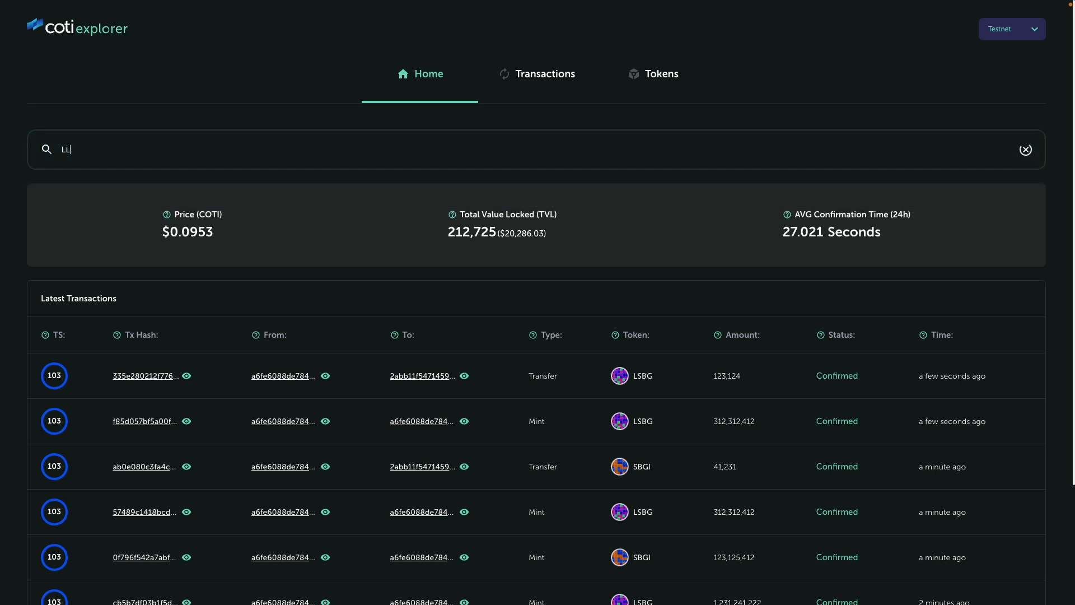
pyautogui.write('LL')
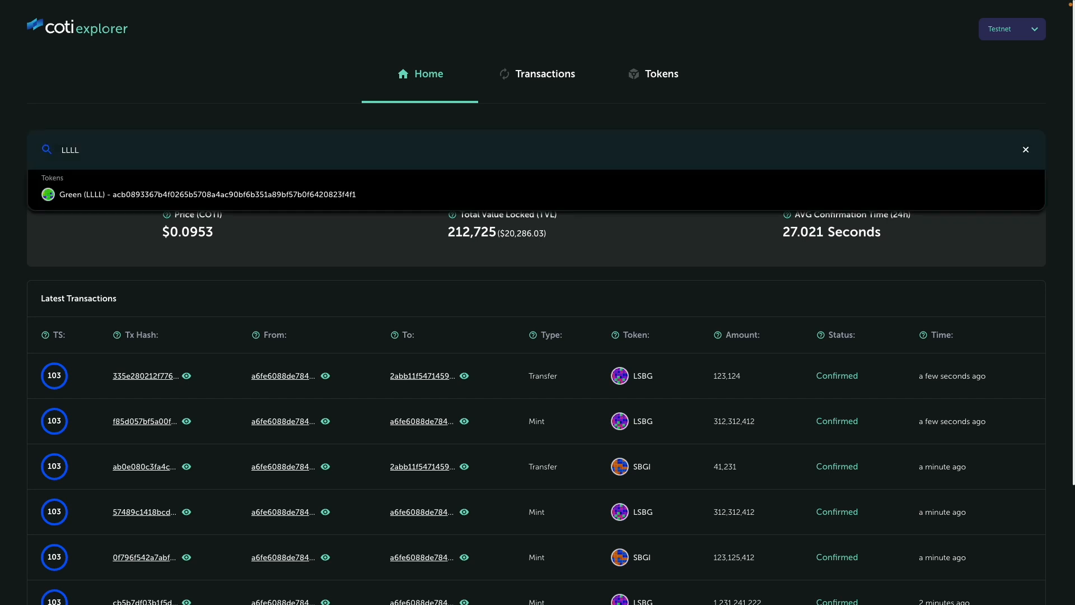
pyautogui.moveTo(91, 203)
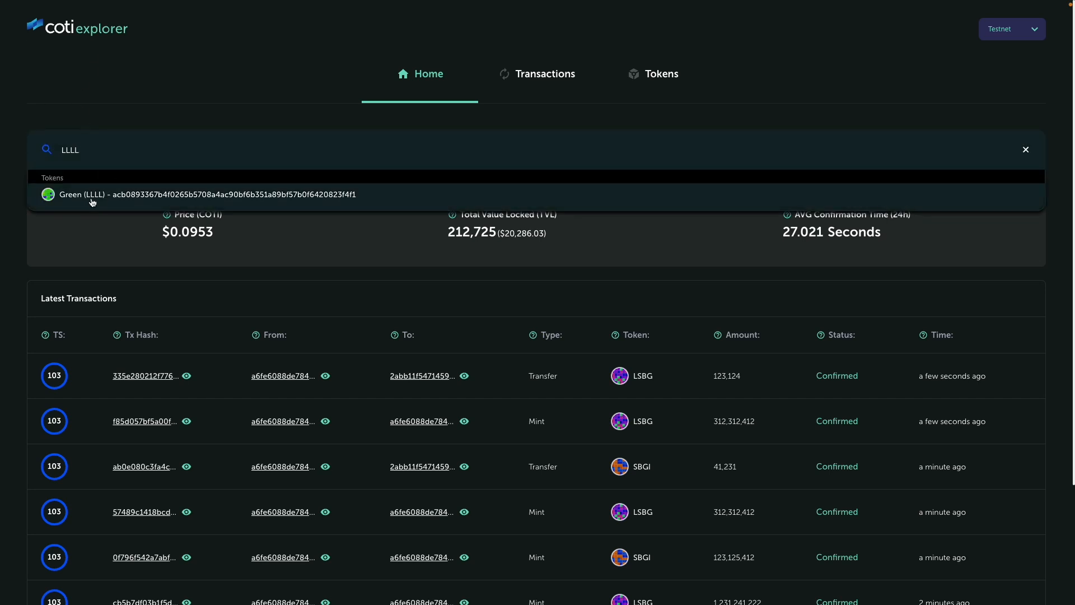
pyautogui.moveTo(103, 200)
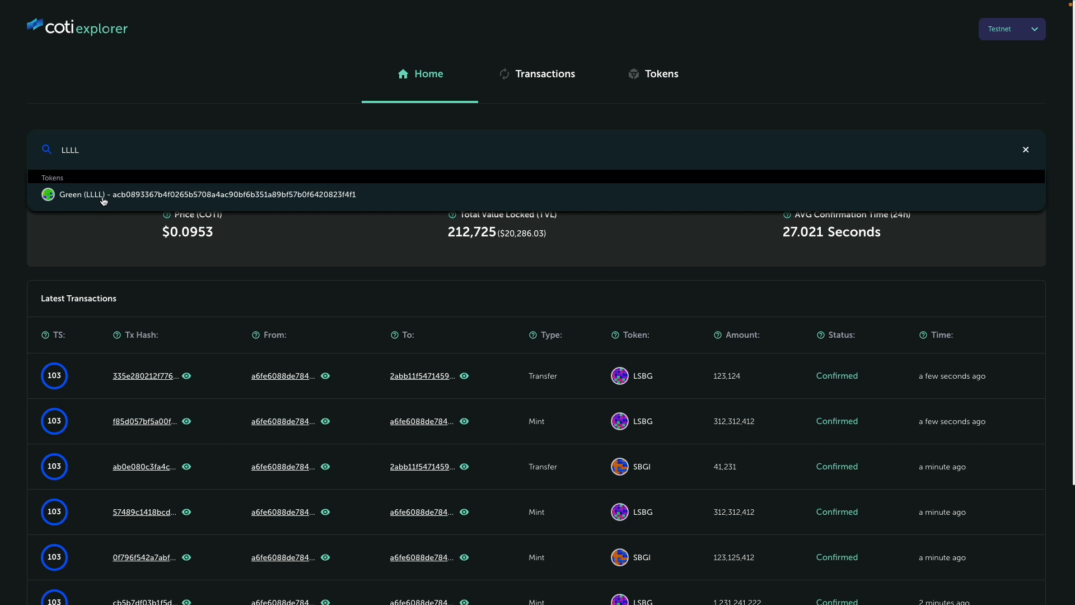
pyautogui.moveTo(216, 208)
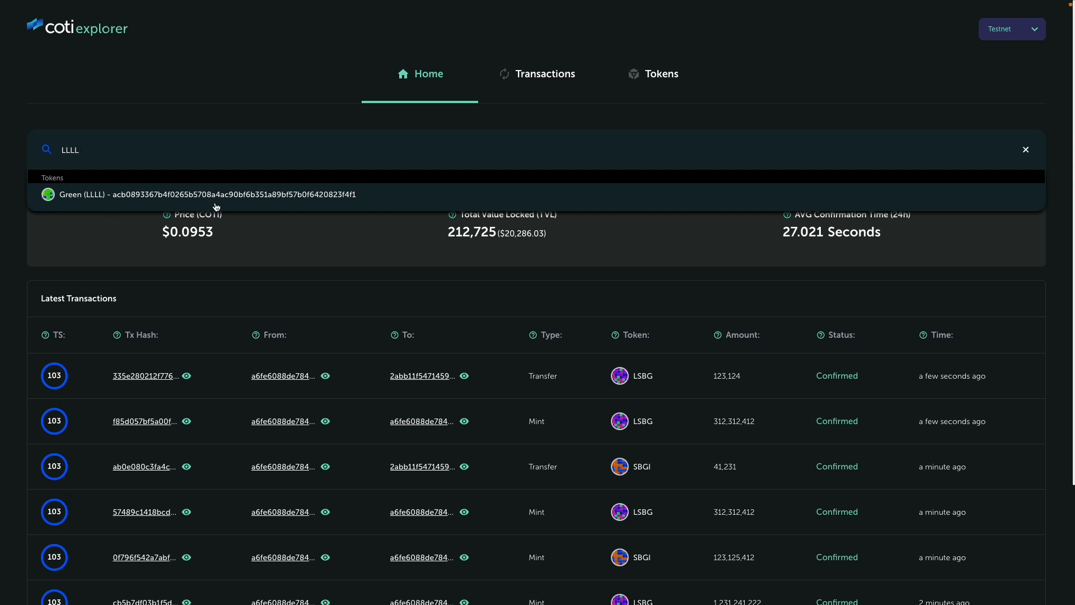
pyautogui.moveTo(222, 194)
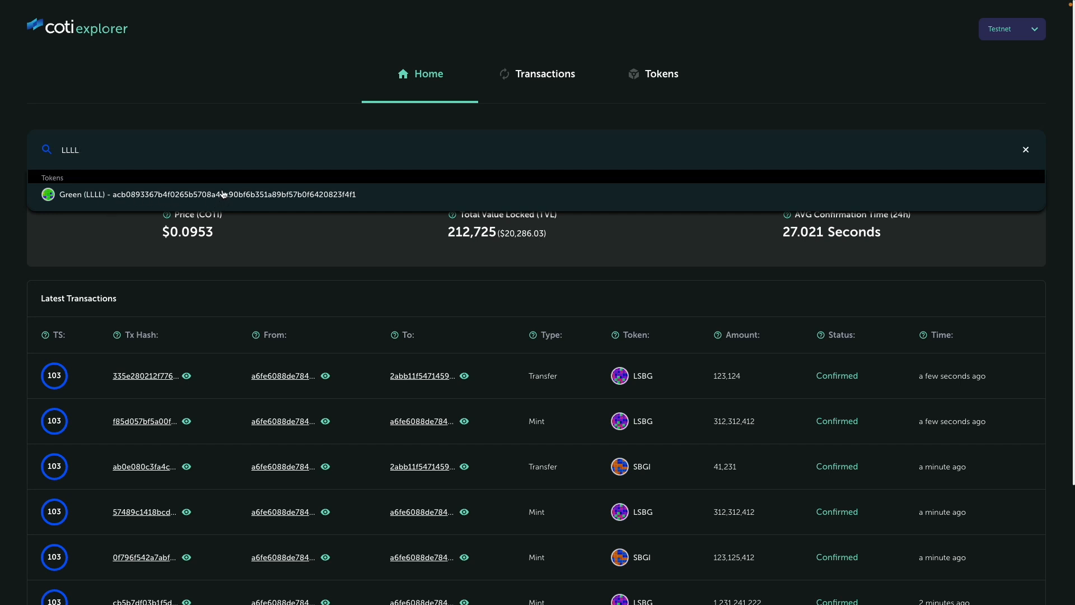
pyautogui.moveTo(206, 163)
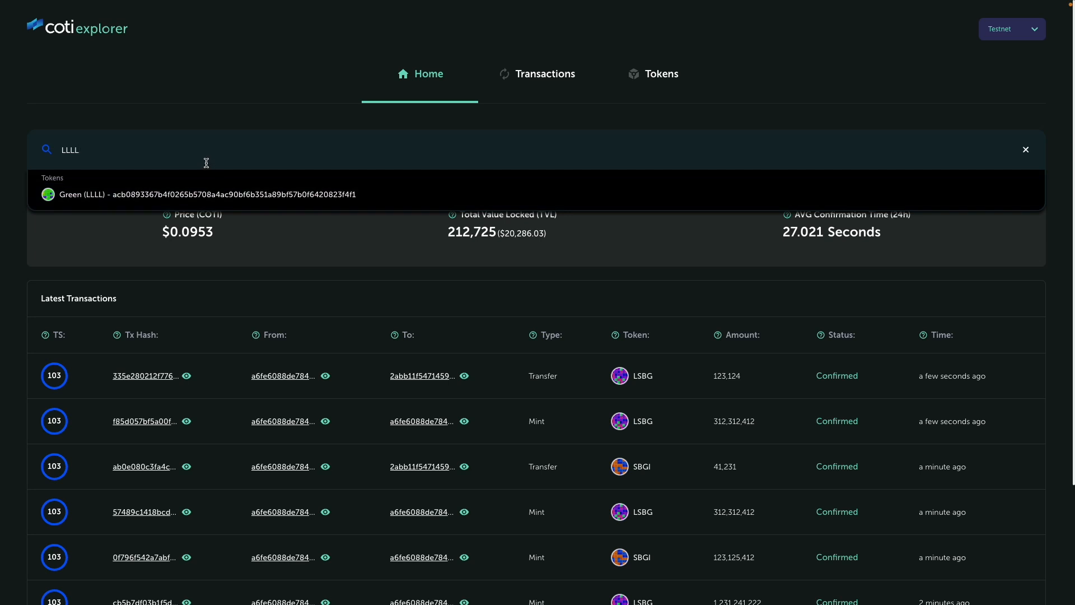
pyautogui.moveTo(243, 153)
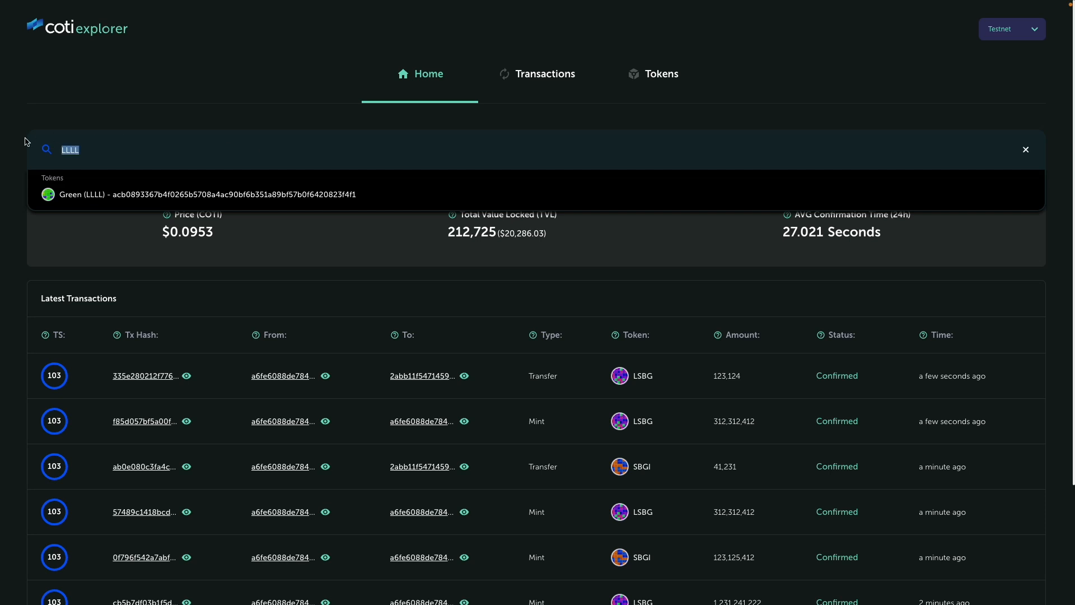
pyautogui.click(1025, 148)
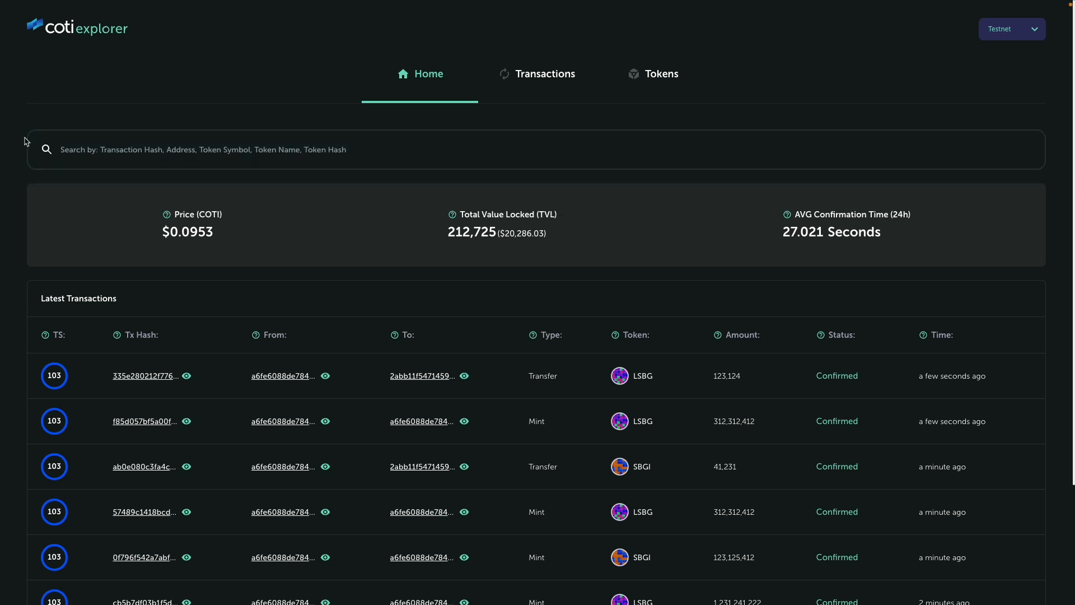